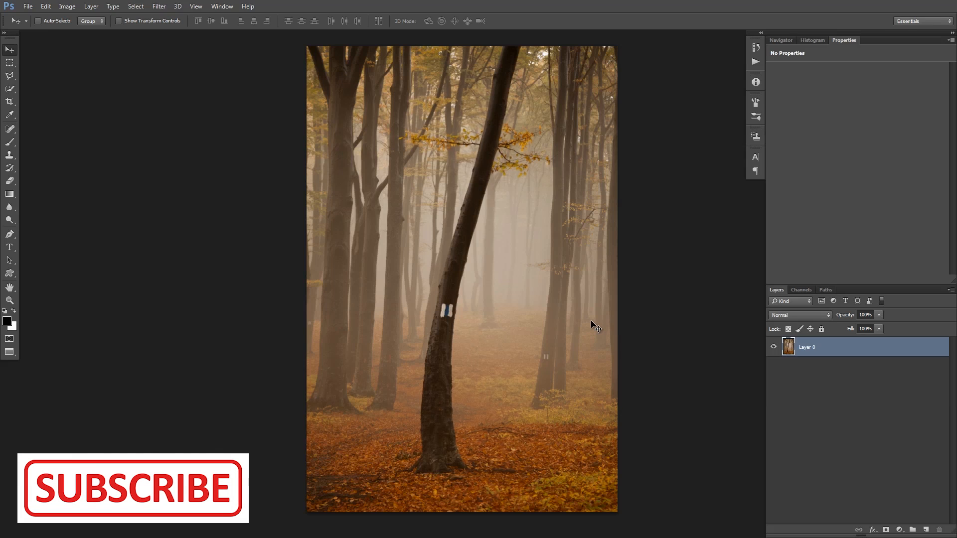
{"action": "mouse_move", "coordinate": [580, 189]}
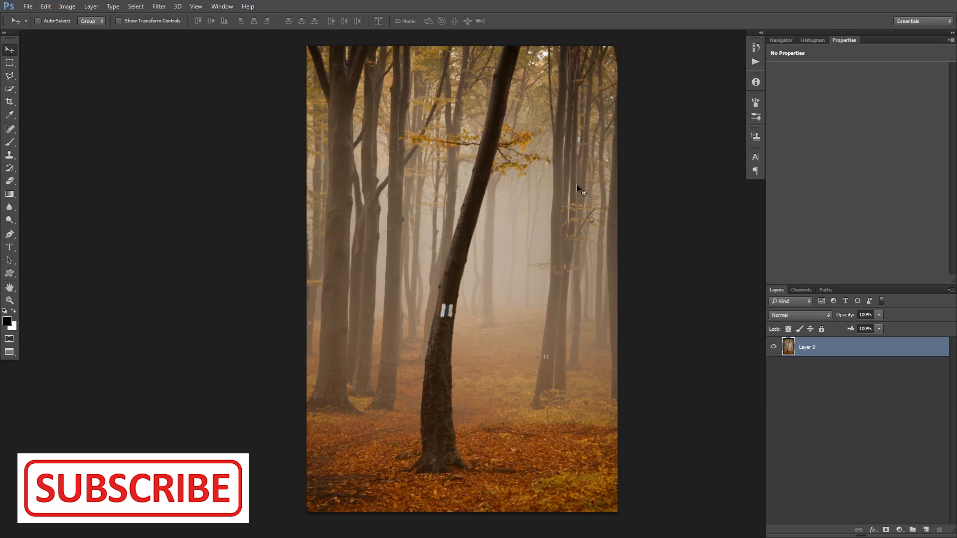
{"action": "mouse_move", "coordinate": [497, 181]}
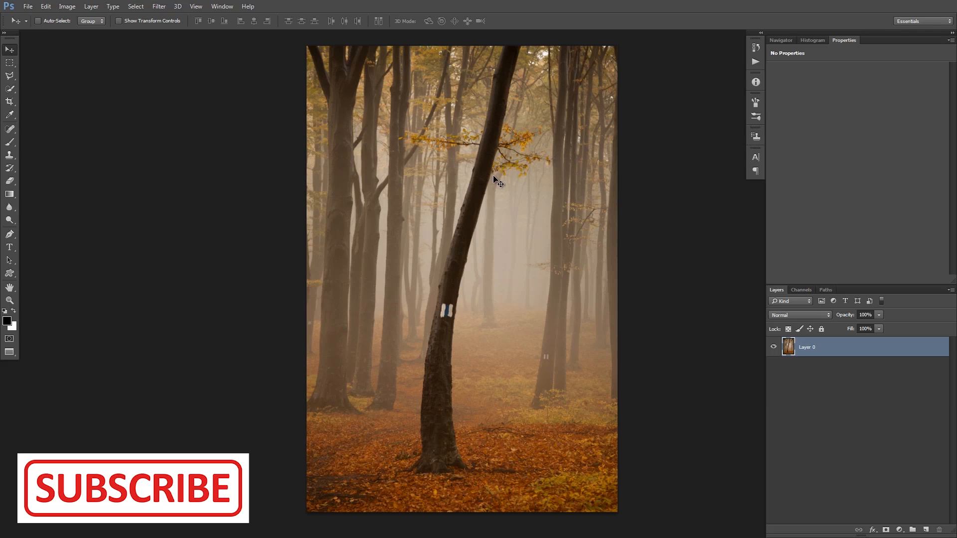
{"action": "mouse_move", "coordinate": [498, 182]}
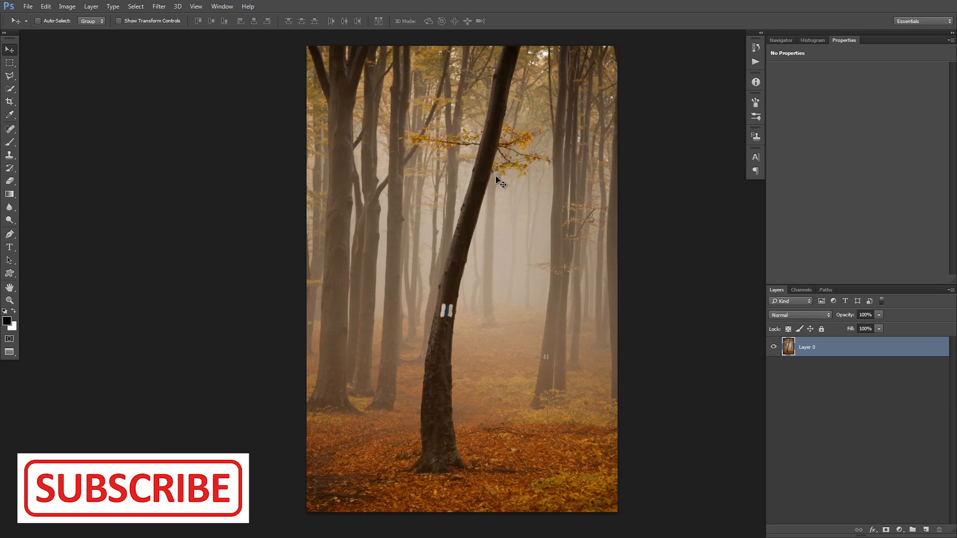
{"action": "mouse_move", "coordinate": [520, 203]}
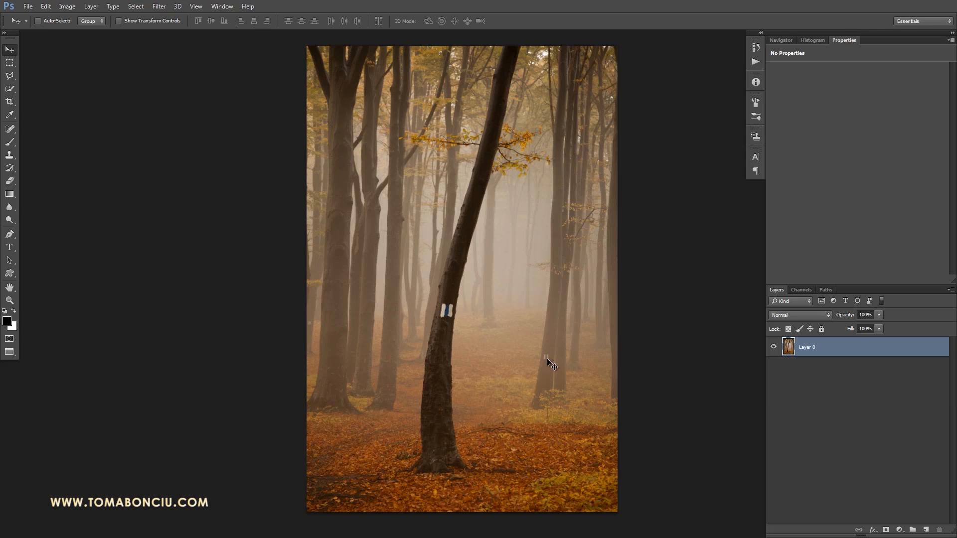
{"action": "mouse_move", "coordinate": [429, 367]}
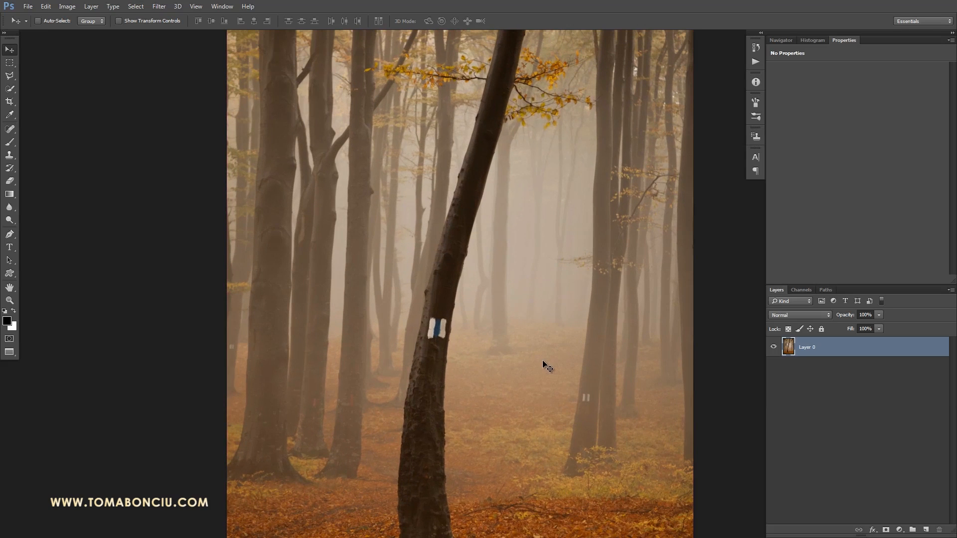
{"action": "mouse_move", "coordinate": [459, 325]}
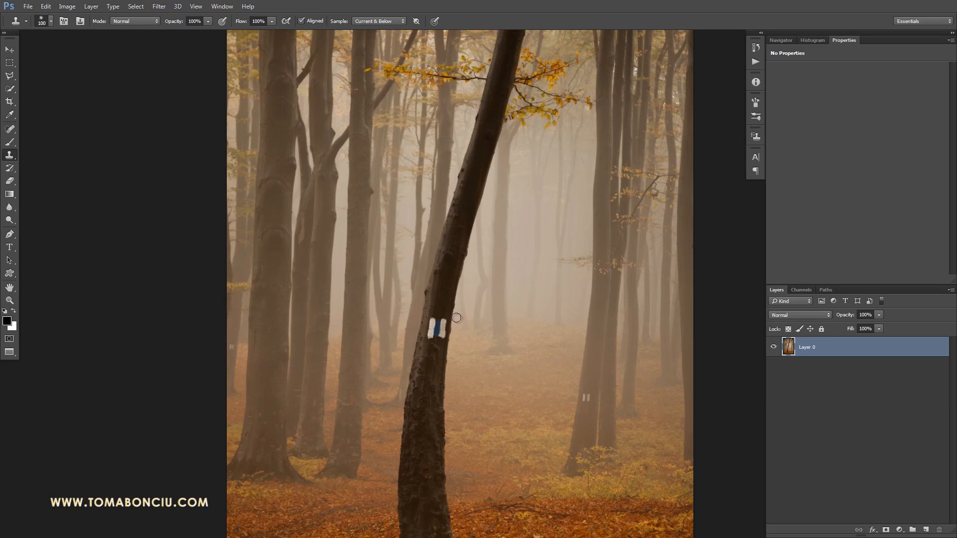
{"action": "mouse_move", "coordinate": [440, 302]}
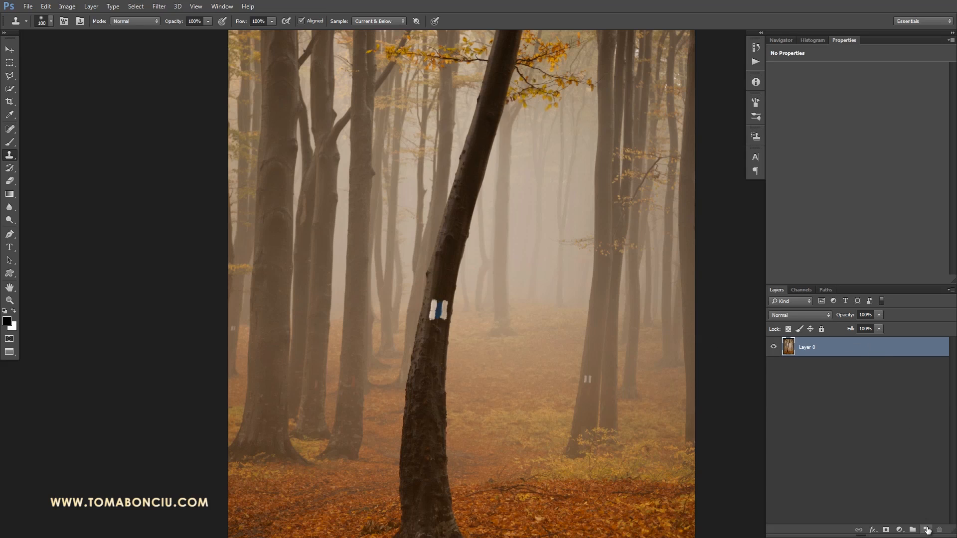
Clone bark over the blue trail marks onto a new empty layer, sampling Current Layer.
{"action": "left_click", "coordinate": [924, 530]}
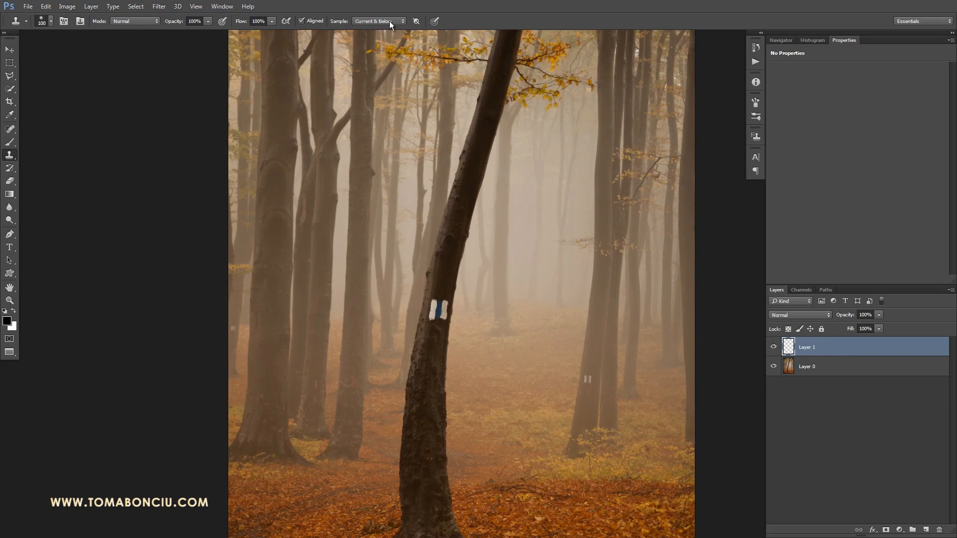
{"action": "left_click", "coordinate": [377, 21]}
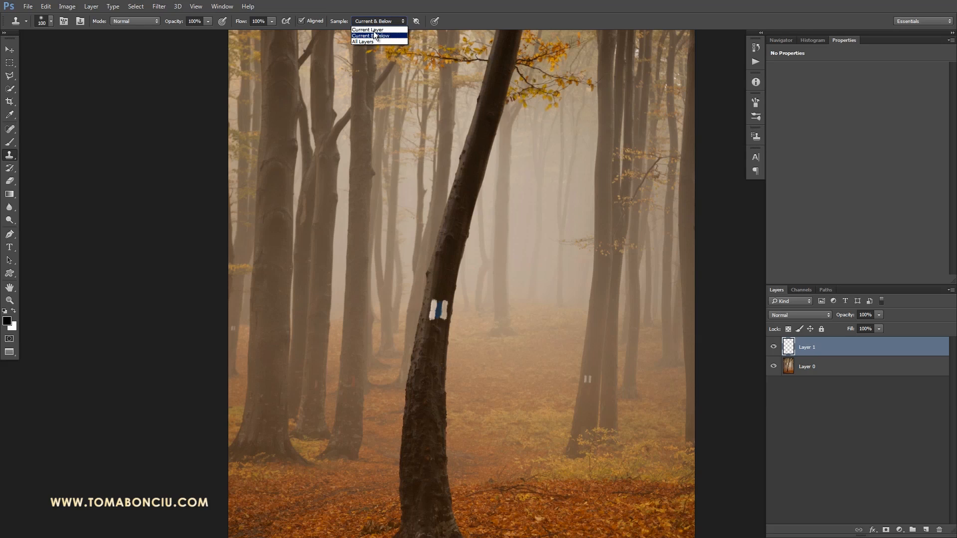
{"action": "mouse_move", "coordinate": [367, 29]}
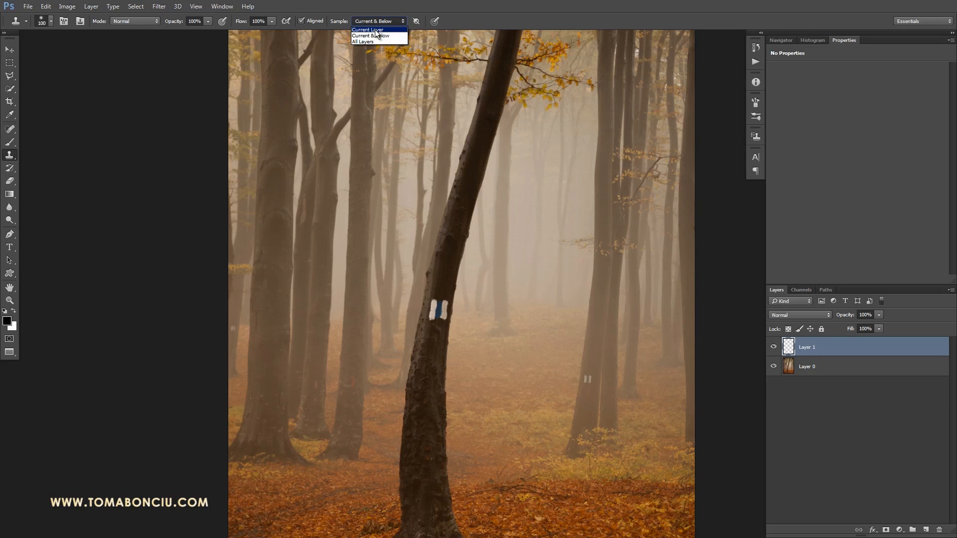
{"action": "left_click", "coordinate": [368, 29]}
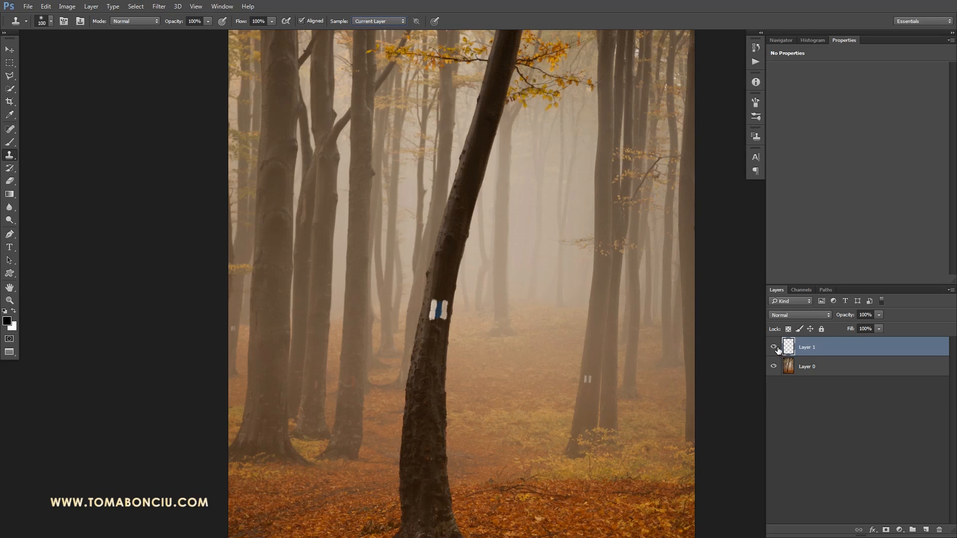
{"action": "left_click", "coordinate": [773, 347]}
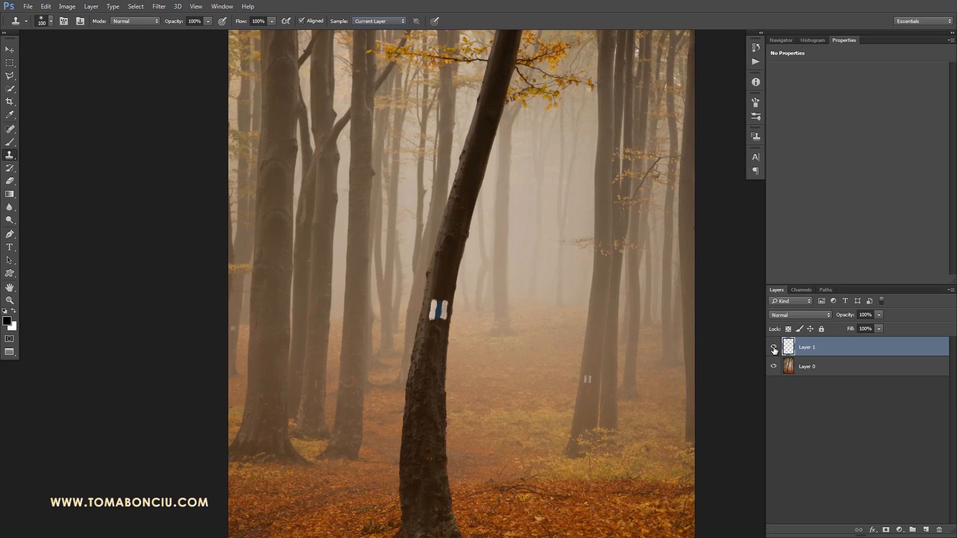
{"action": "left_click", "coordinate": [772, 349]}
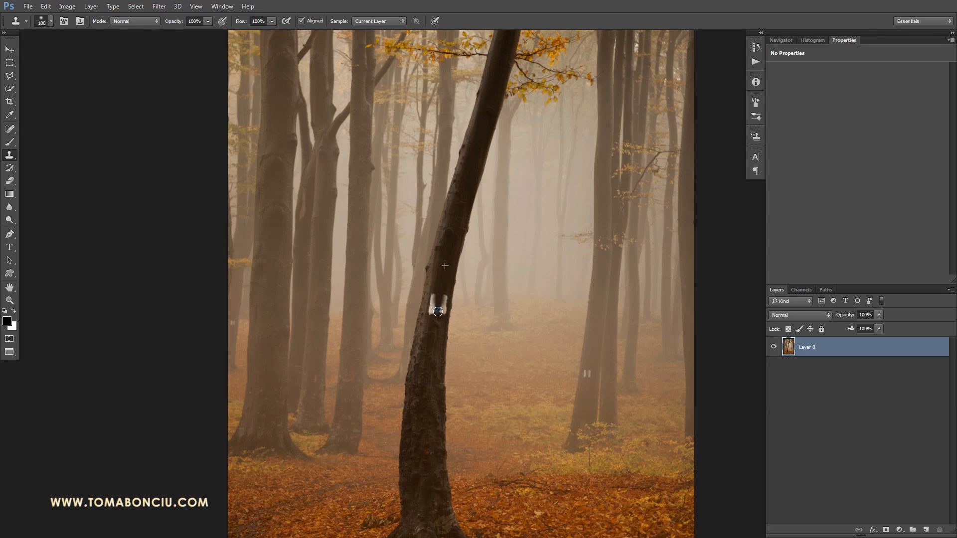
{"action": "left_click", "coordinate": [437, 311]}
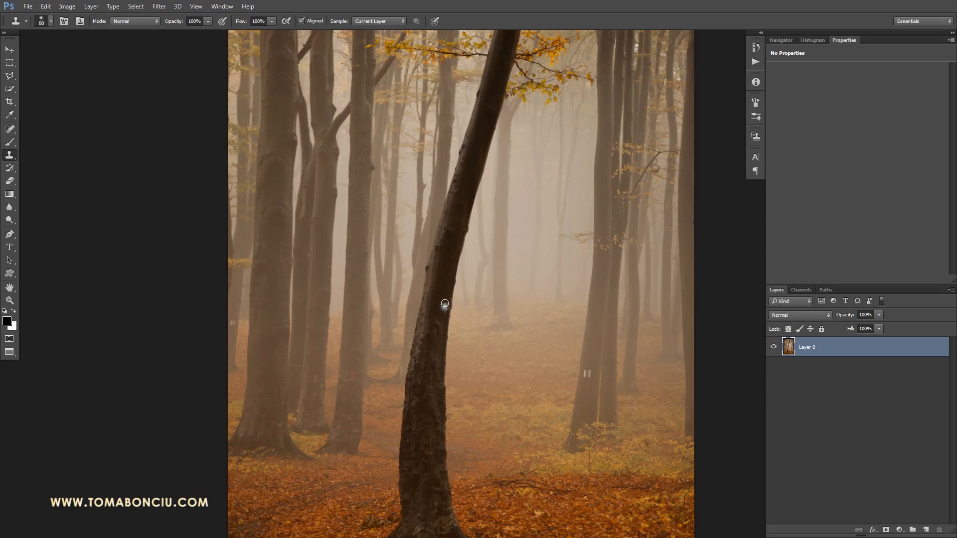
{"action": "mouse_move", "coordinate": [588, 359]}
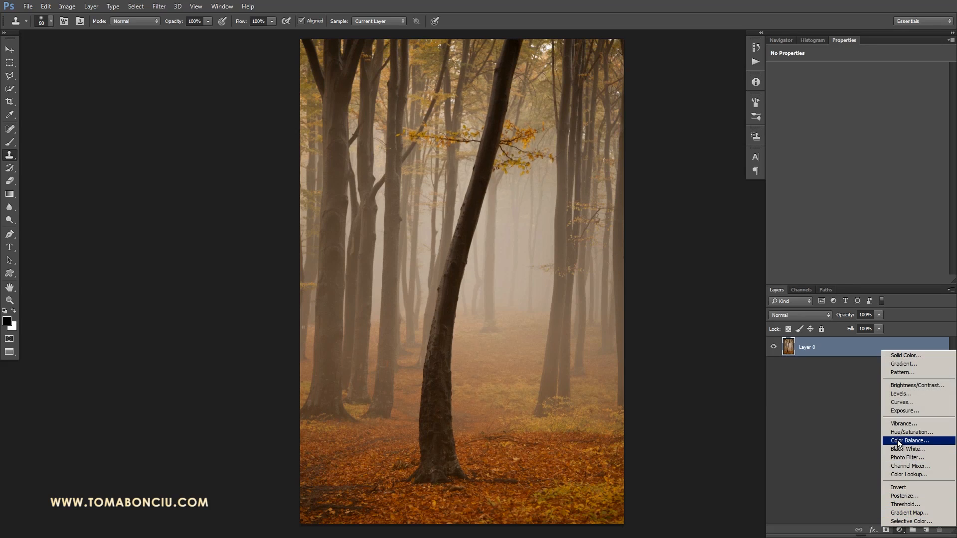
{"action": "mouse_move", "coordinate": [908, 448]}
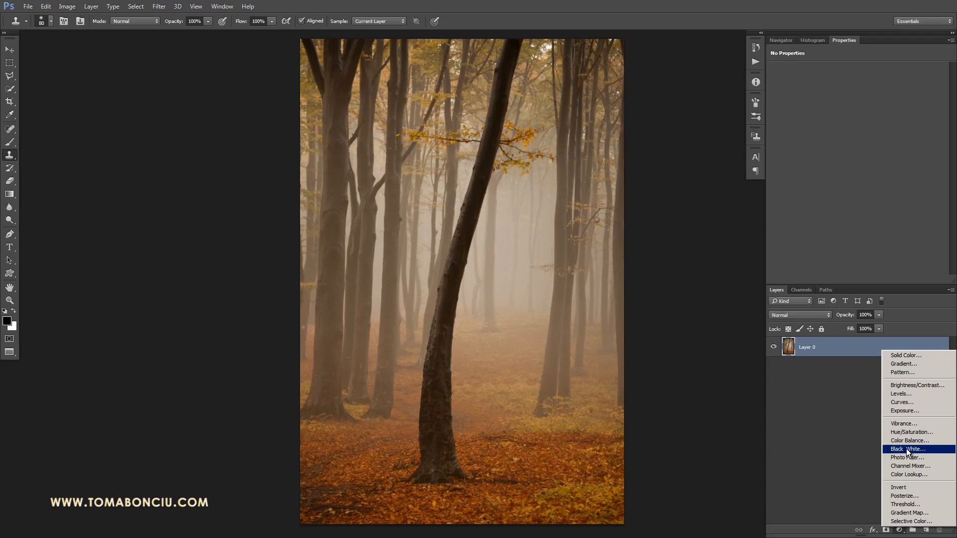
Add a Black & White adjustment with Reds at 28 and Yellows lowered to 22.
{"action": "left_click", "coordinate": [907, 449]}
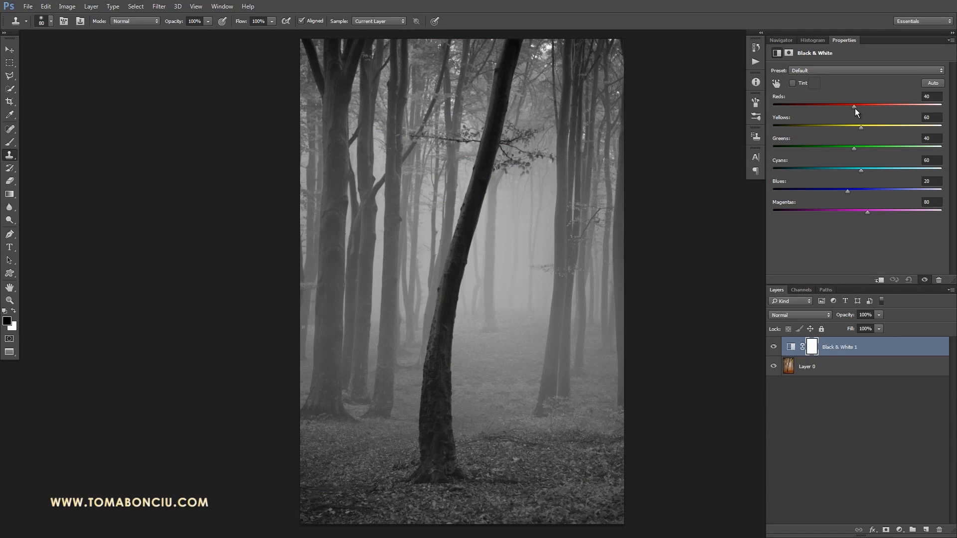
{"action": "mouse_move", "coordinate": [834, 124]}
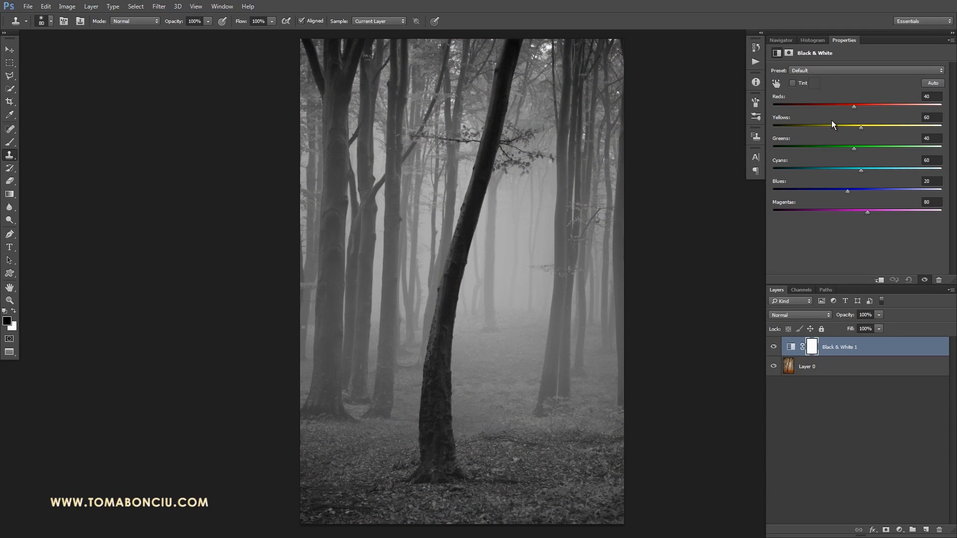
{"action": "mouse_move", "coordinate": [858, 133]}
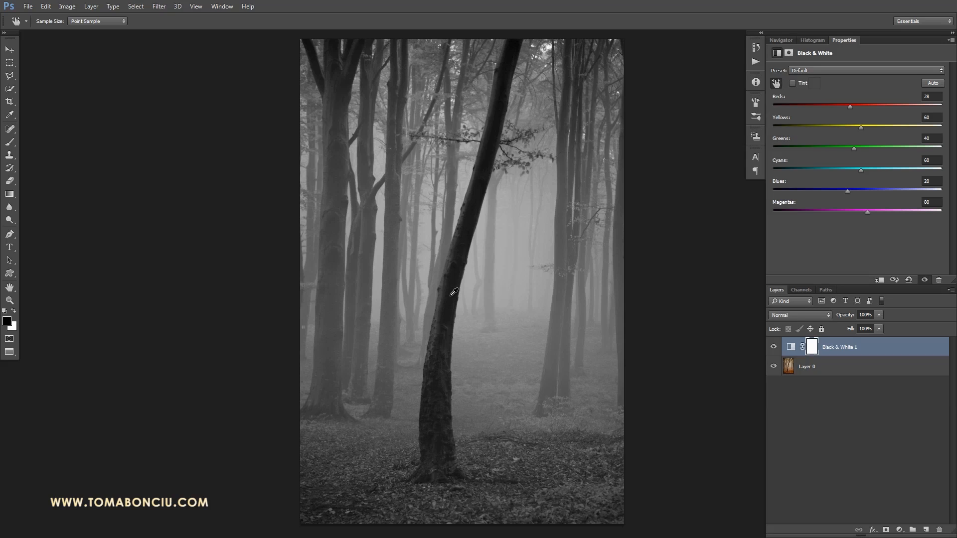
{"action": "mouse_move", "coordinate": [452, 290]}
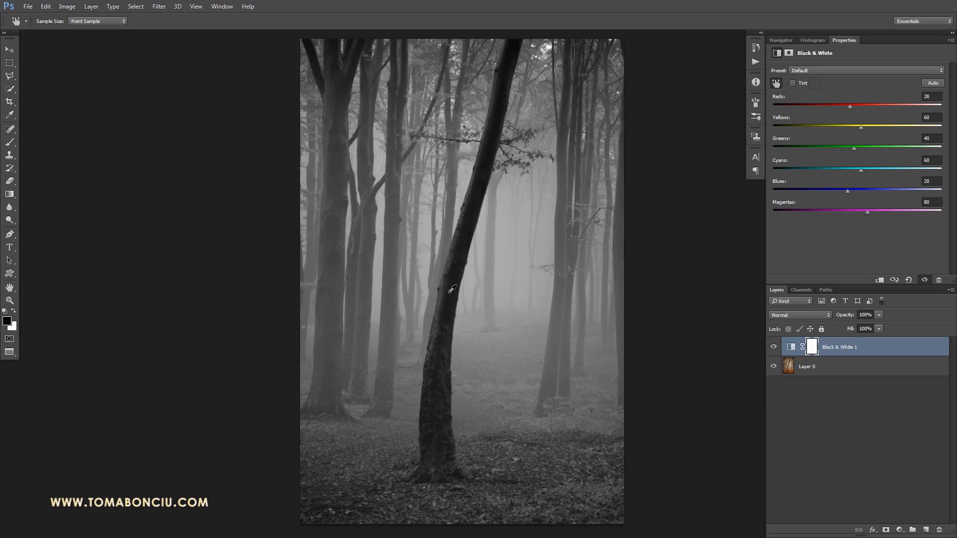
{"action": "mouse_move", "coordinate": [454, 288]}
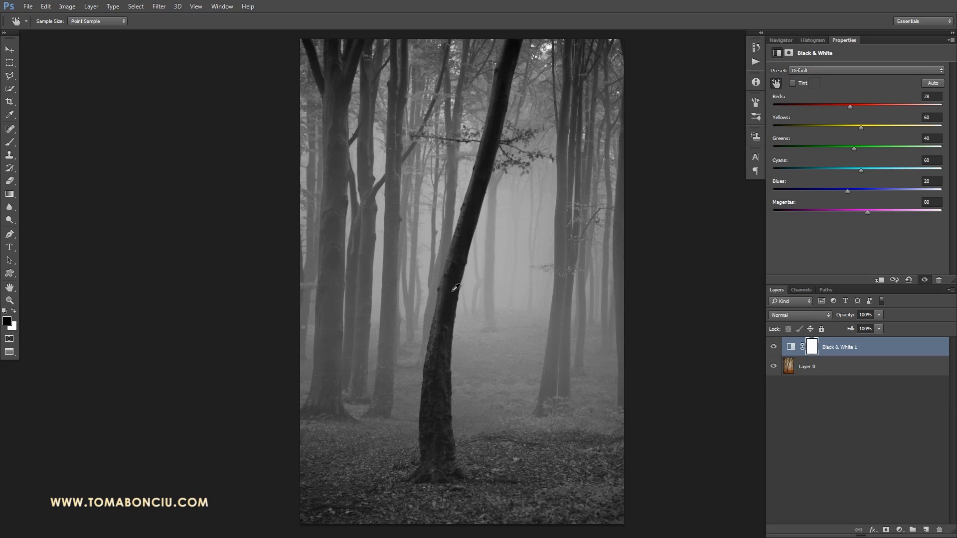
{"action": "mouse_move", "coordinate": [448, 311]}
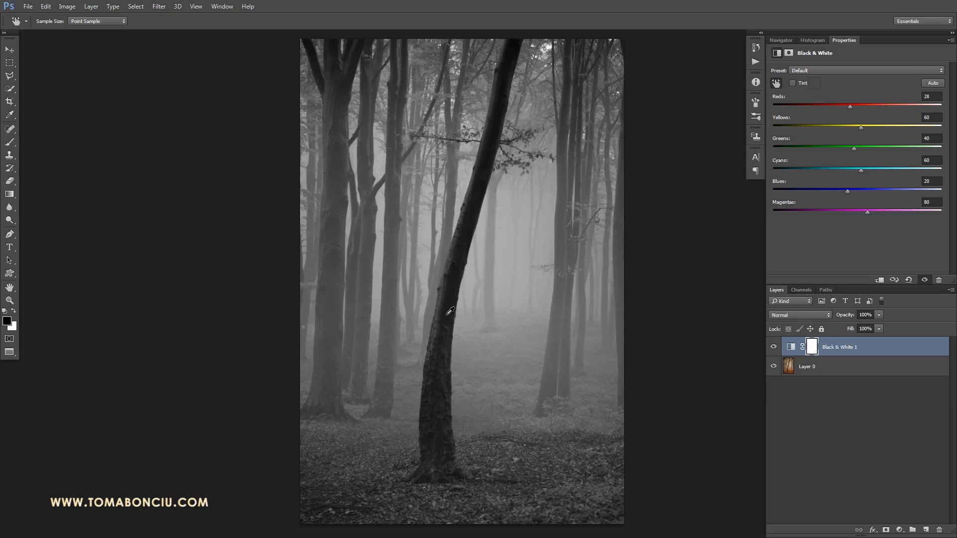
{"action": "mouse_move", "coordinate": [463, 230]}
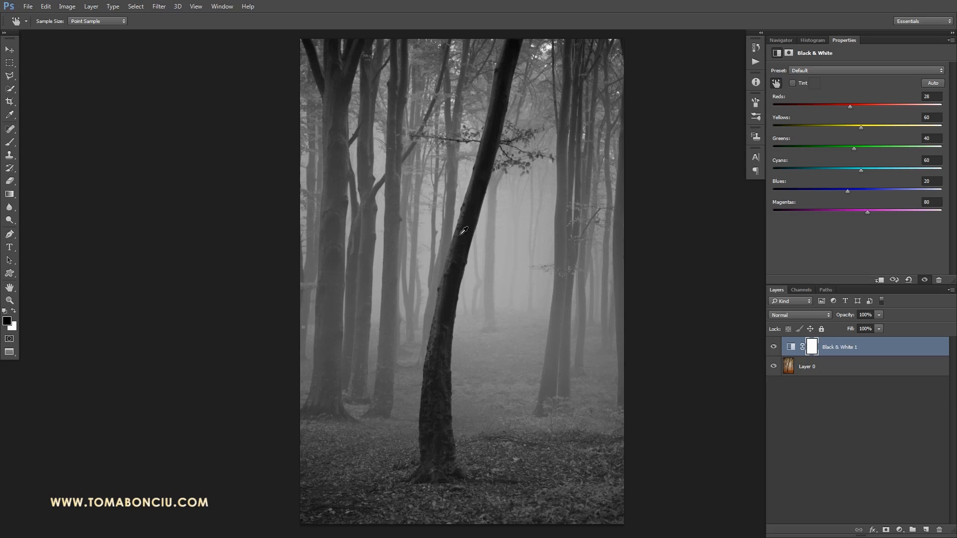
{"action": "mouse_move", "coordinate": [482, 136]}
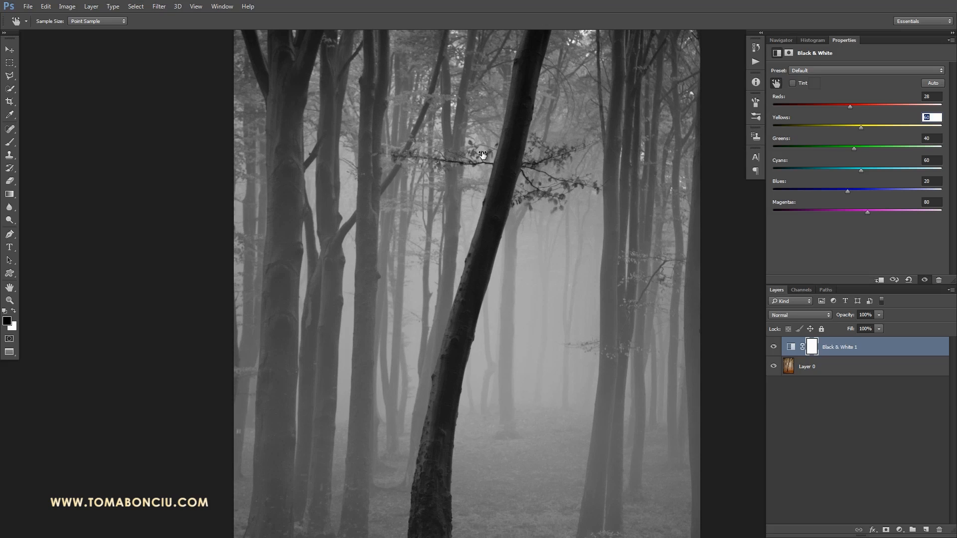
{"action": "left_click_drag", "start_coordinate": [860, 126], "coordinate": [872, 126]}
{"action": "type", "text": "22"}
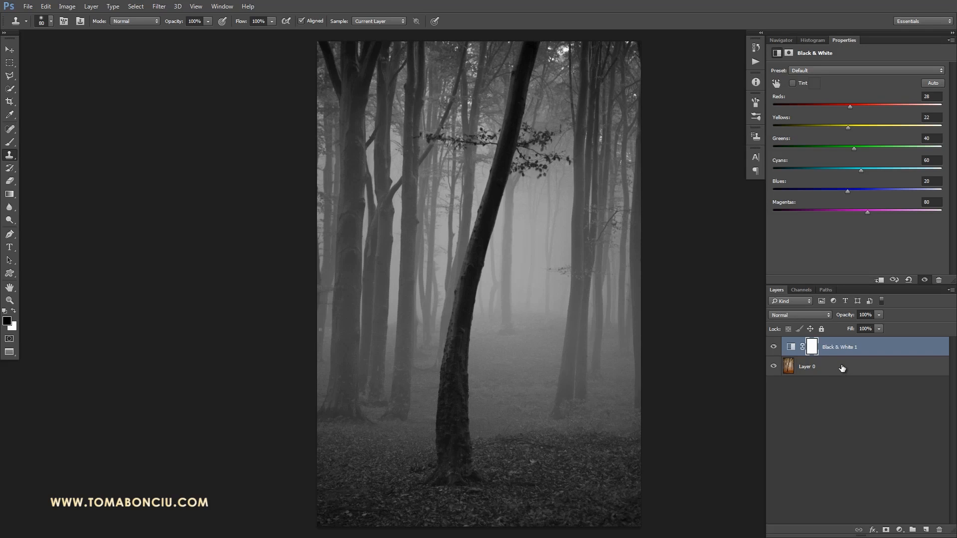
{"action": "left_click", "coordinate": [807, 366]}
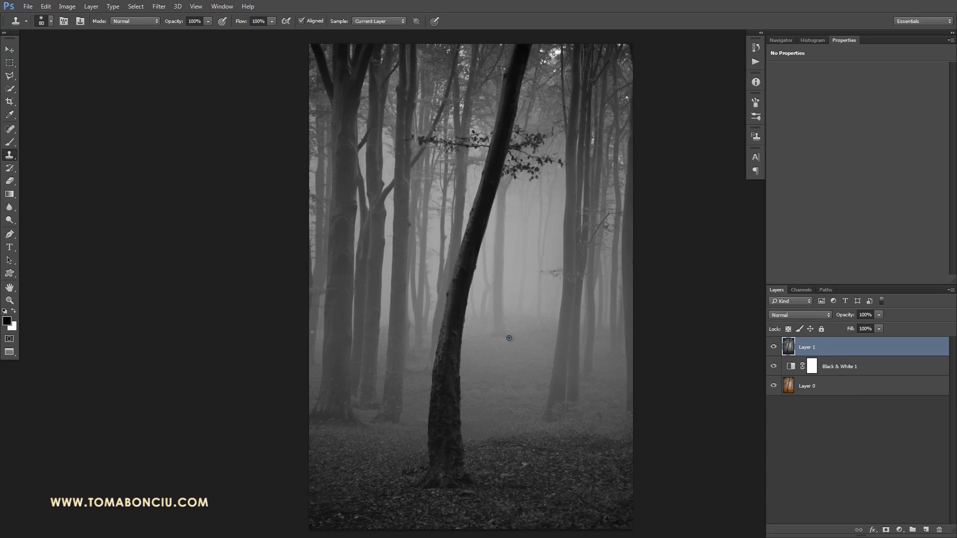
{"action": "mouse_move", "coordinate": [512, 343]}
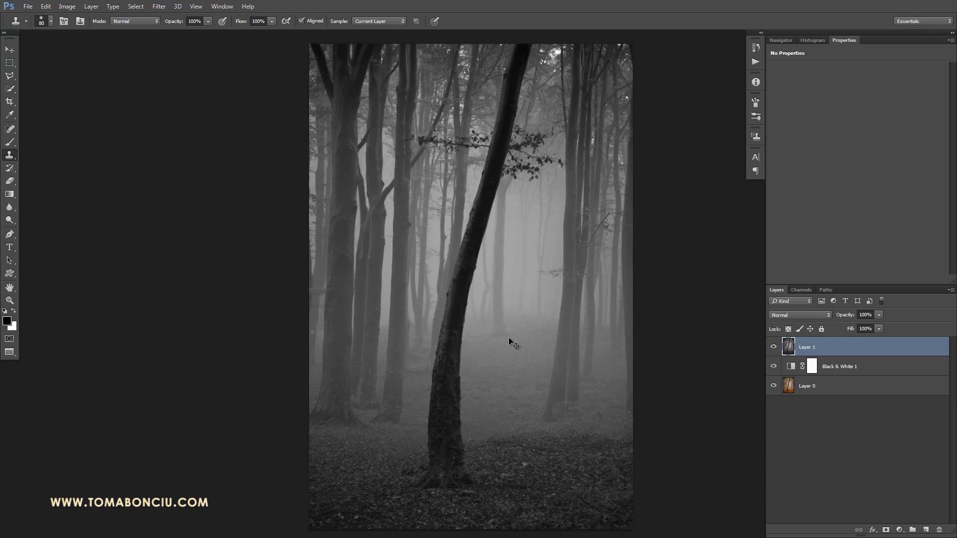
Duplicate Layer 1 with Ctrl+J, creating Layer 1 copy on top.
{"action": "key", "text": "ctrl+j"}
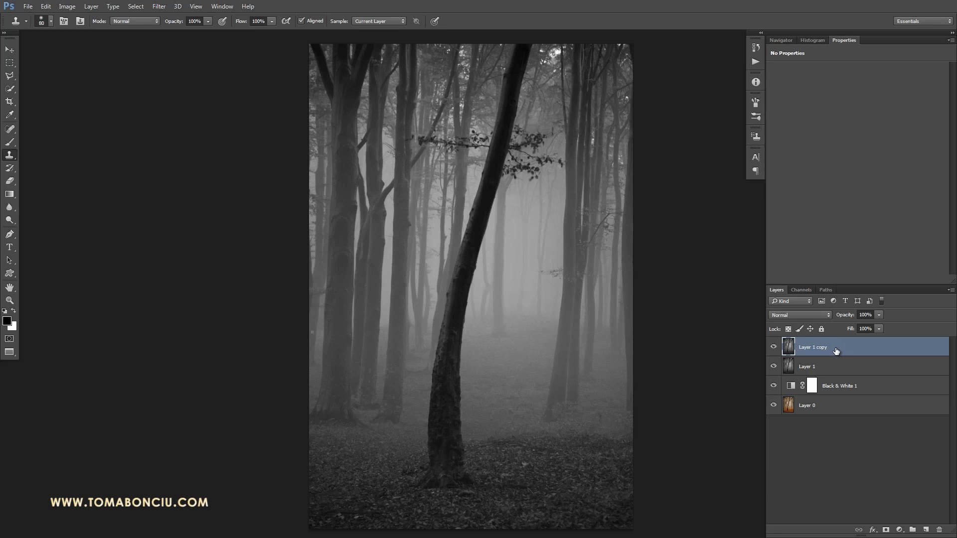
{"action": "mouse_move", "coordinate": [177, 6]}
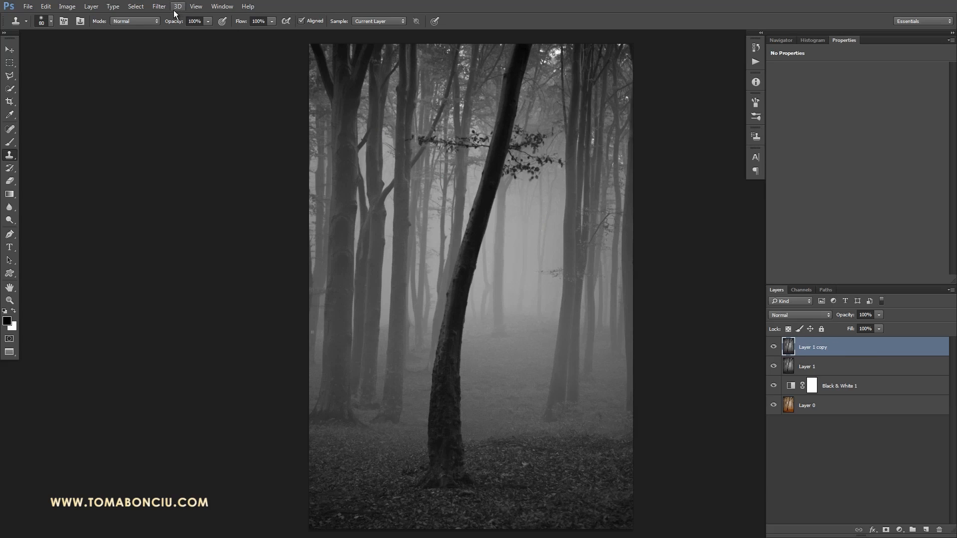
Start a Motion Blur on the top layer at a vertical 90° angle.
{"action": "left_click", "coordinate": [159, 6]}
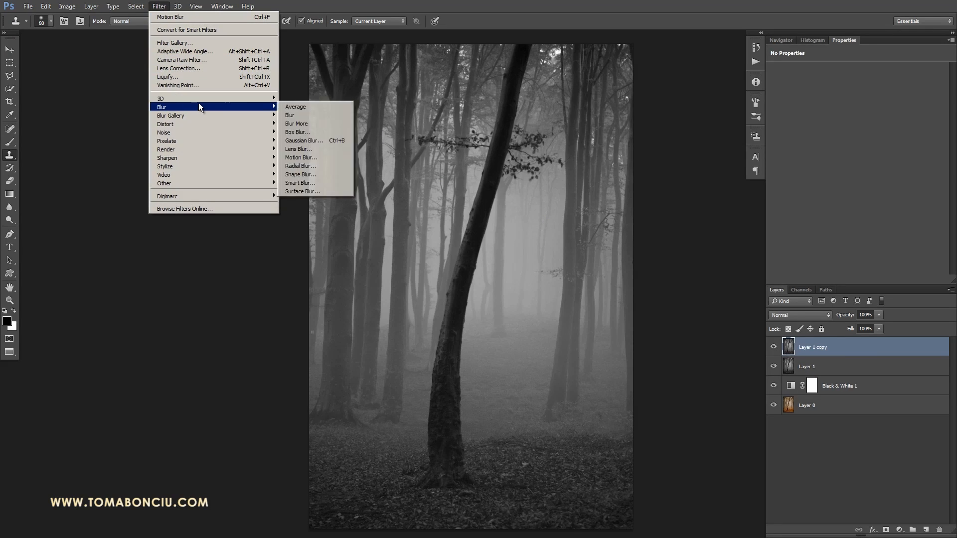
{"action": "mouse_move", "coordinate": [299, 158]}
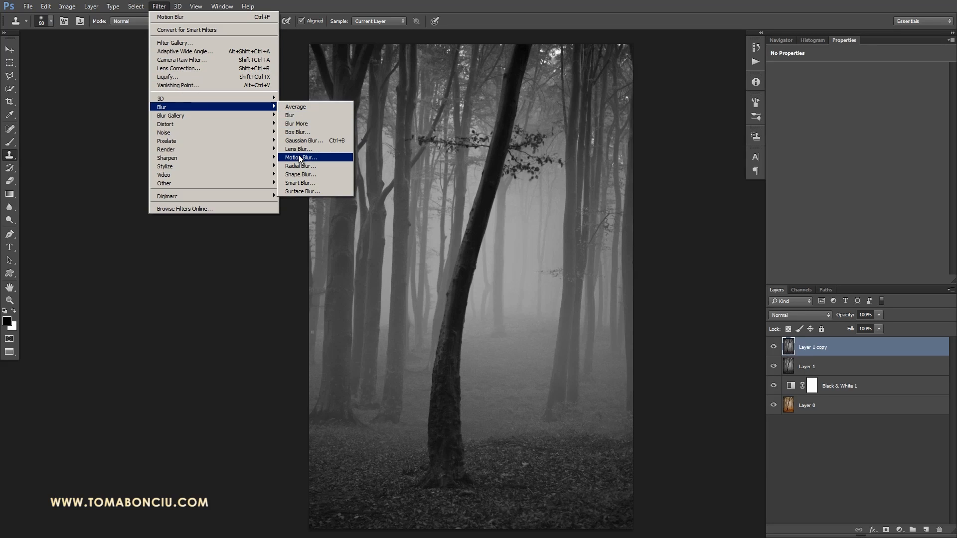
{"action": "left_click", "coordinate": [299, 158]}
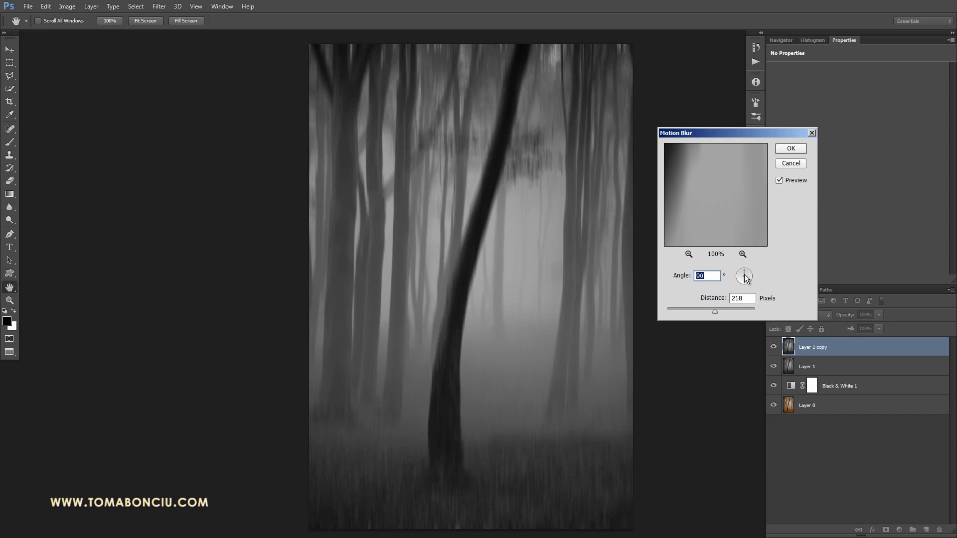
{"action": "left_click_drag", "start_coordinate": [713, 312], "coordinate": [676, 310]}
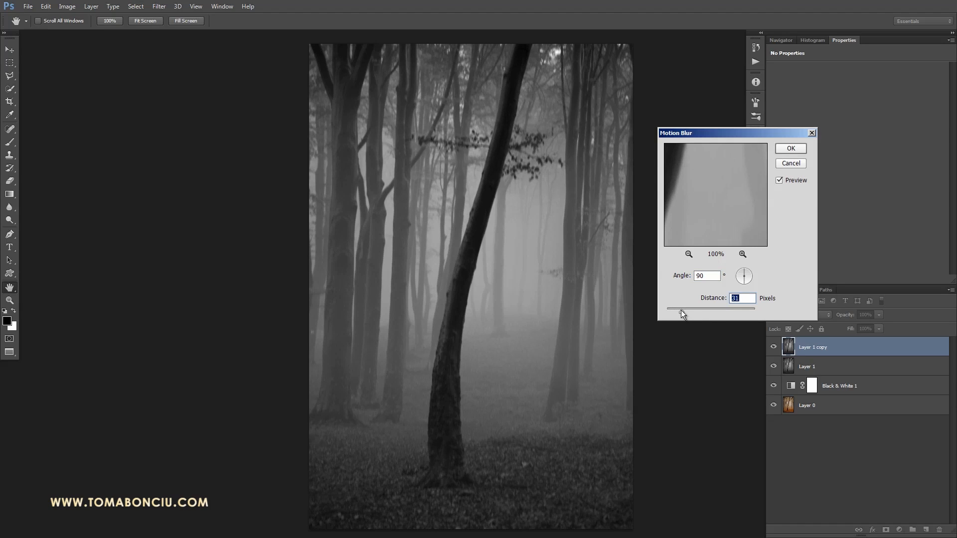
{"action": "left_click_drag", "start_coordinate": [676, 312], "coordinate": [688, 312]}
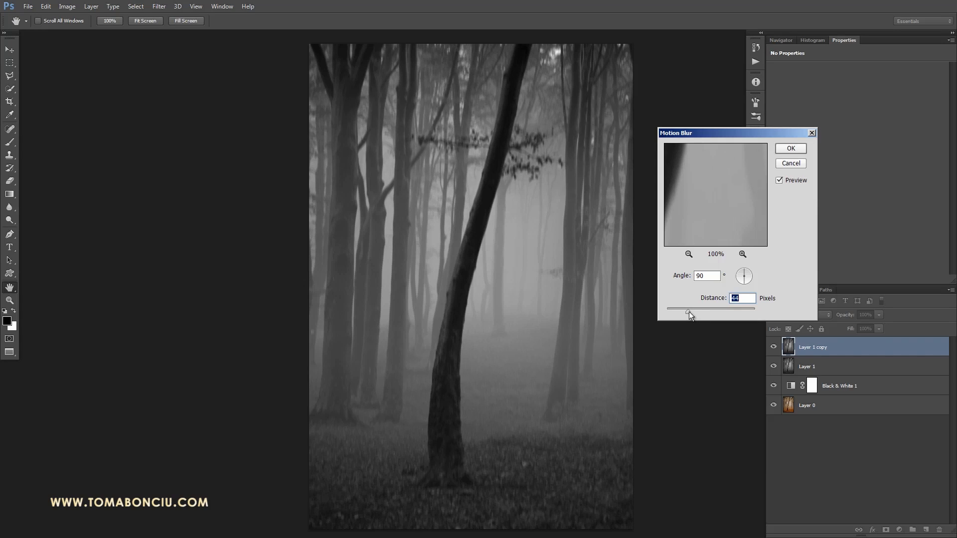
{"action": "left_click_drag", "start_coordinate": [689, 313], "coordinate": [698, 313]}
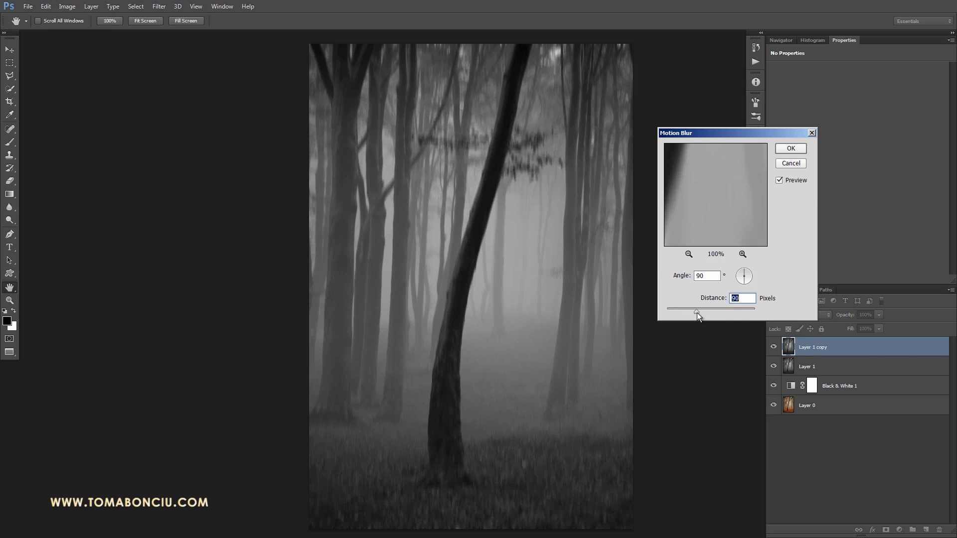
{"action": "left_click_drag", "start_coordinate": [698, 313], "coordinate": [701, 313]}
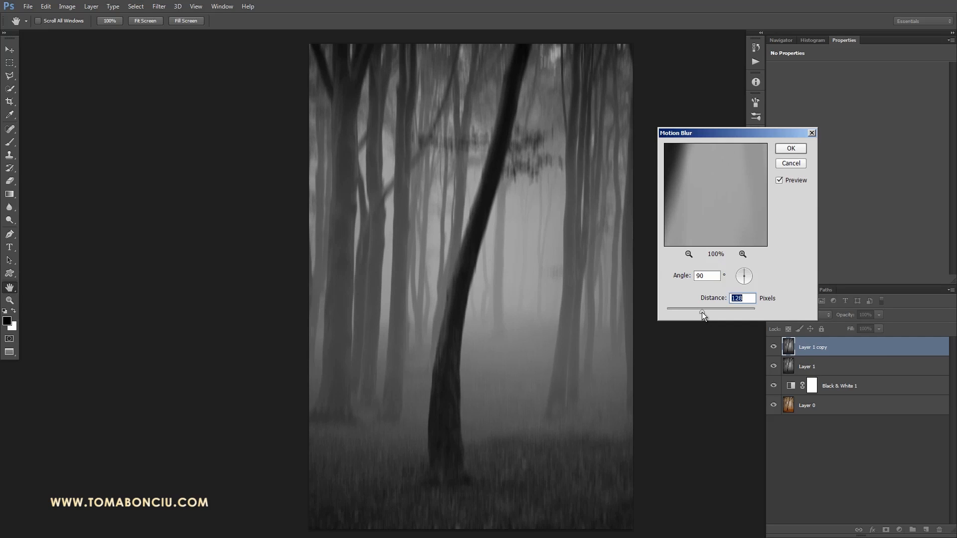
{"action": "left_click_drag", "start_coordinate": [699, 313], "coordinate": [689, 313]}
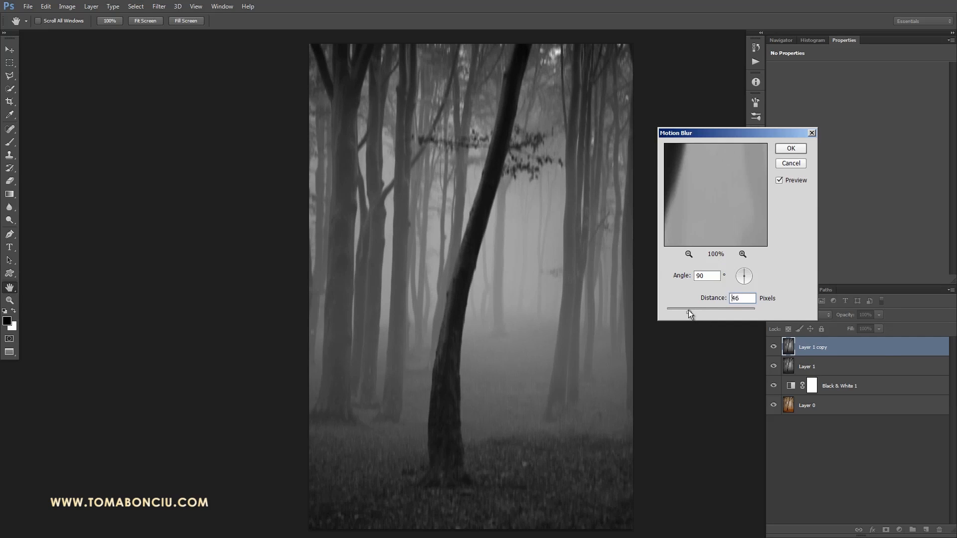
{"action": "left_click_drag", "start_coordinate": [689, 311], "coordinate": [674, 311]}
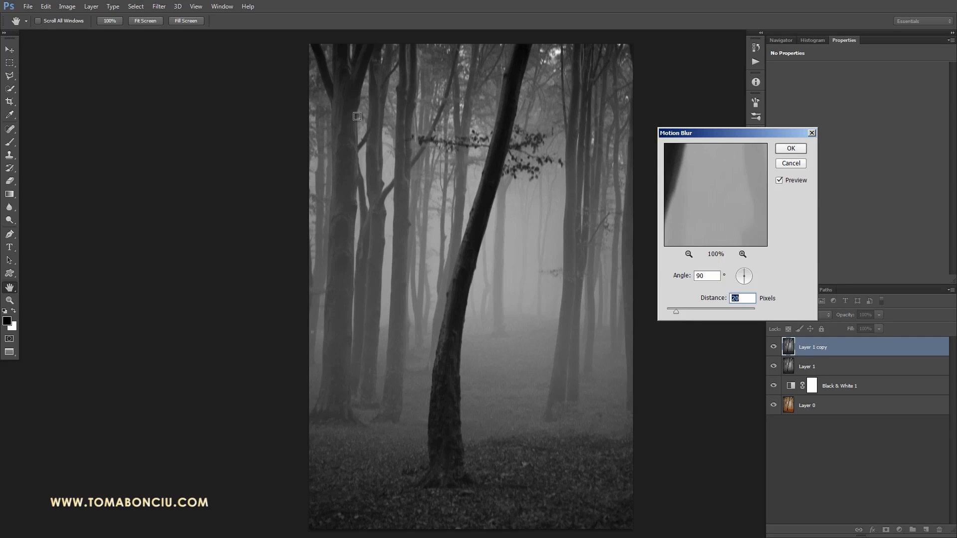
{"action": "mouse_move", "coordinate": [394, 383]}
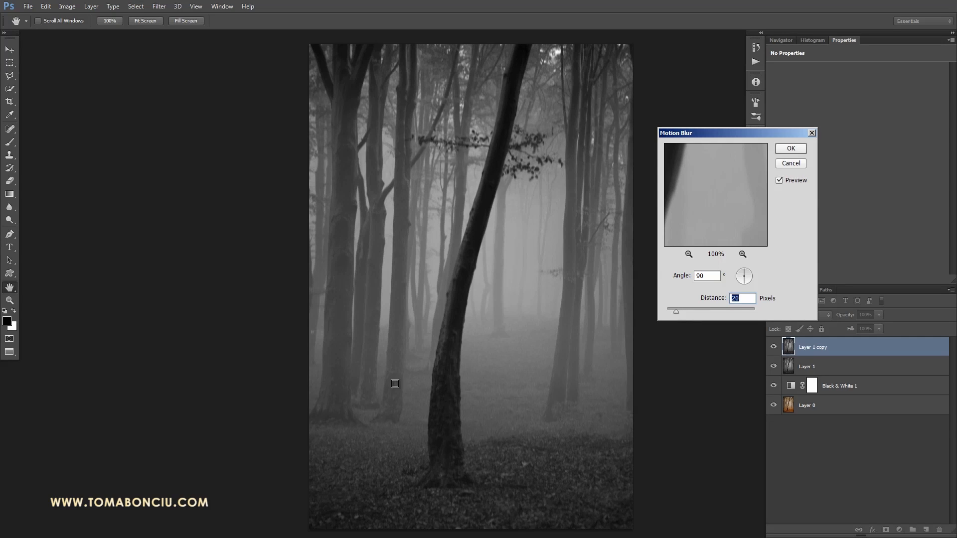
{"action": "mouse_move", "coordinate": [400, 308]}
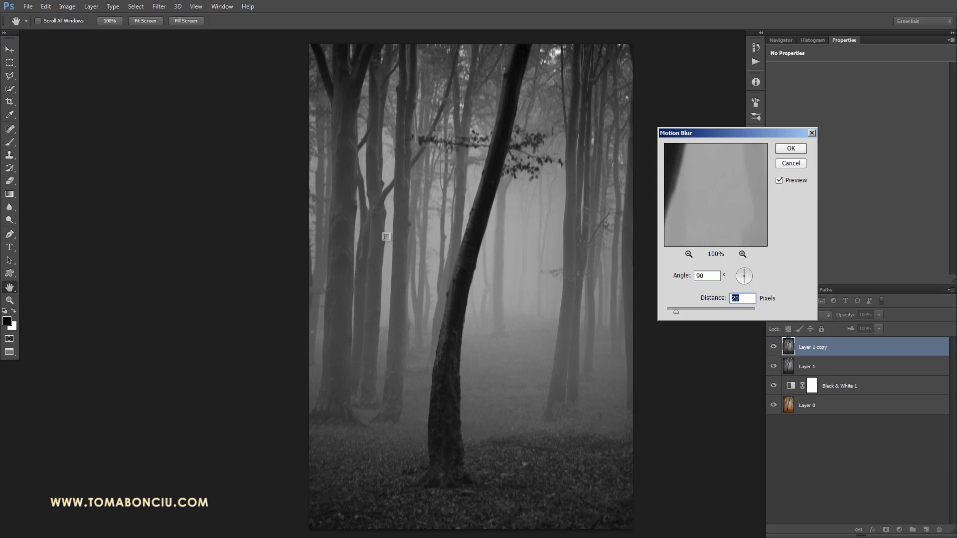
{"action": "mouse_move", "coordinate": [426, 234]}
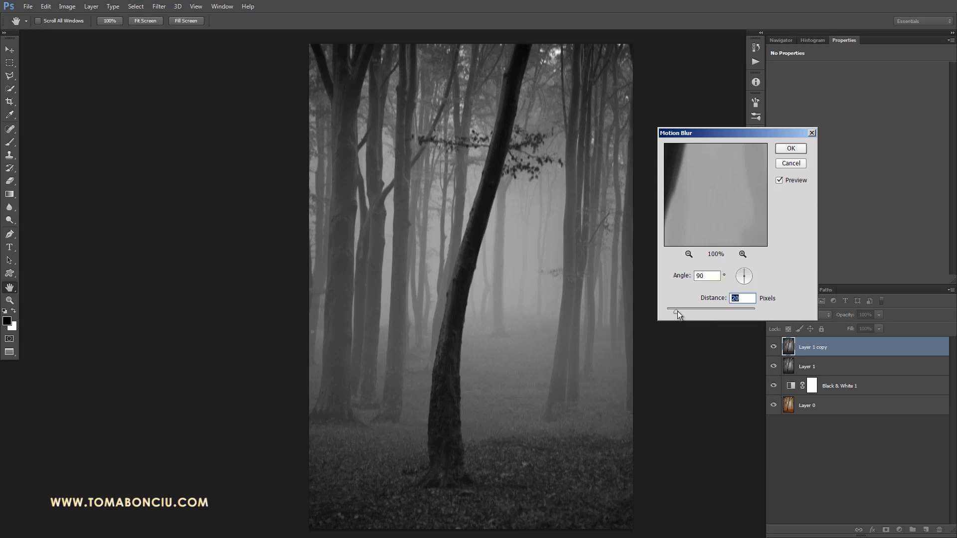
Settle the motion blur distance at 214 pixels and apply it.
{"action": "left_click_drag", "start_coordinate": [676, 313], "coordinate": [680, 313]}
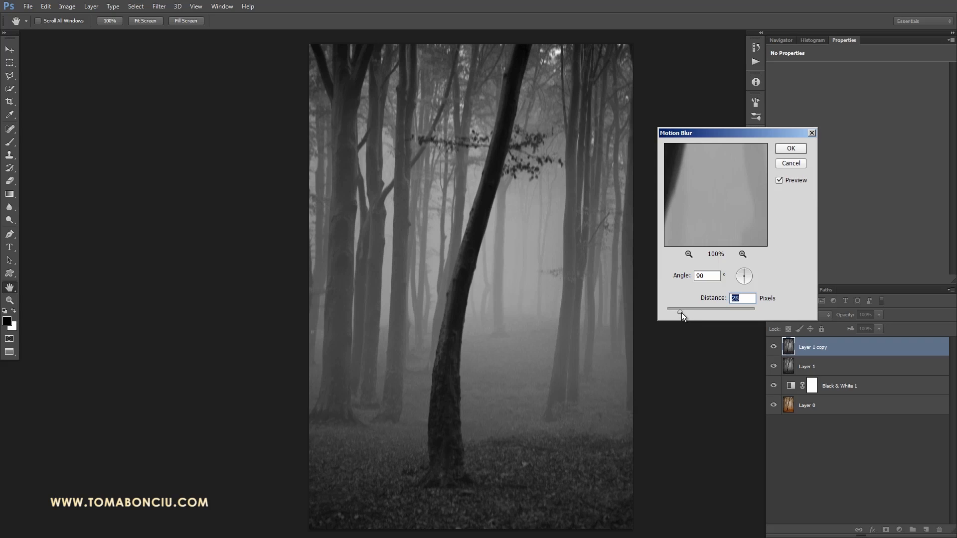
{"action": "left_click_drag", "start_coordinate": [679, 313], "coordinate": [684, 313]}
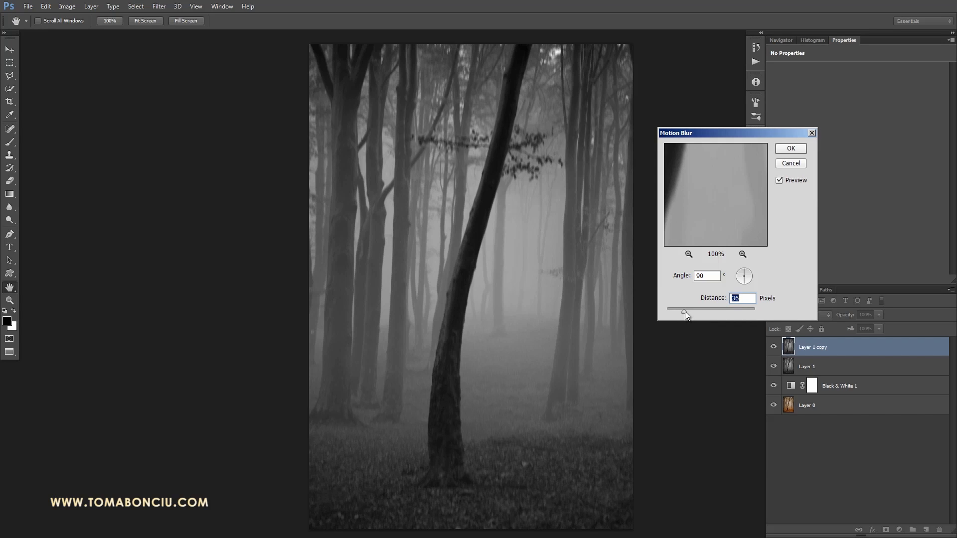
{"action": "left_click_drag", "start_coordinate": [684, 313], "coordinate": [699, 313]}
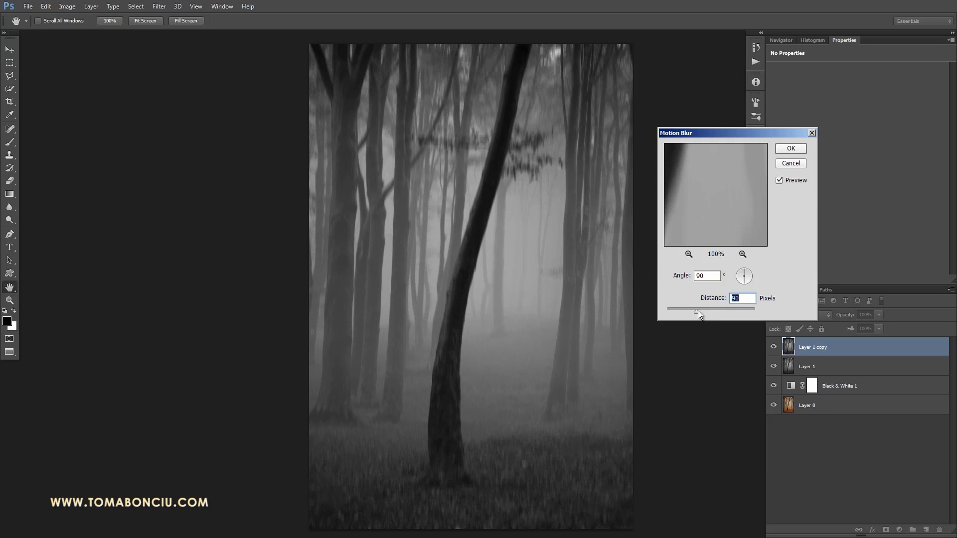
{"action": "left_click_drag", "start_coordinate": [695, 313], "coordinate": [701, 316]}
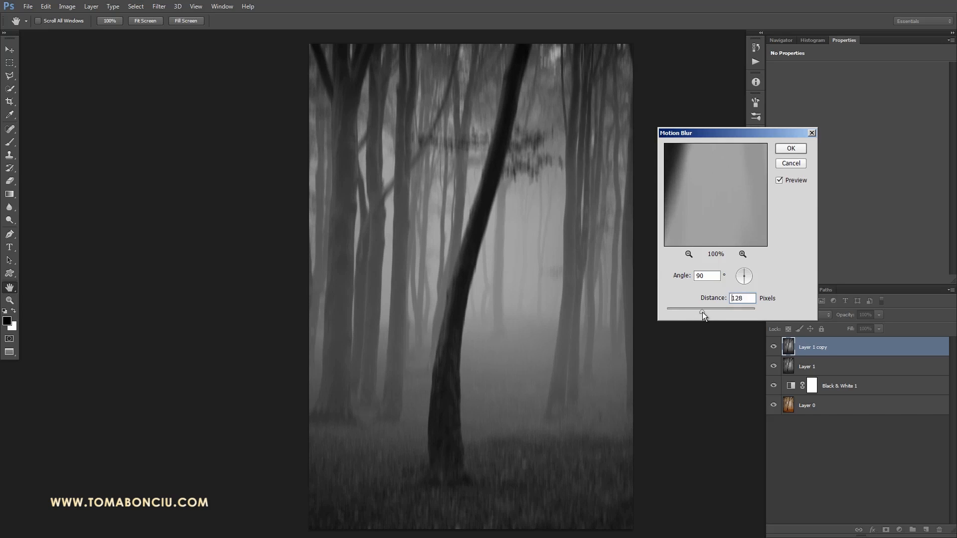
{"action": "left_click_drag", "start_coordinate": [701, 313], "coordinate": [706, 313]}
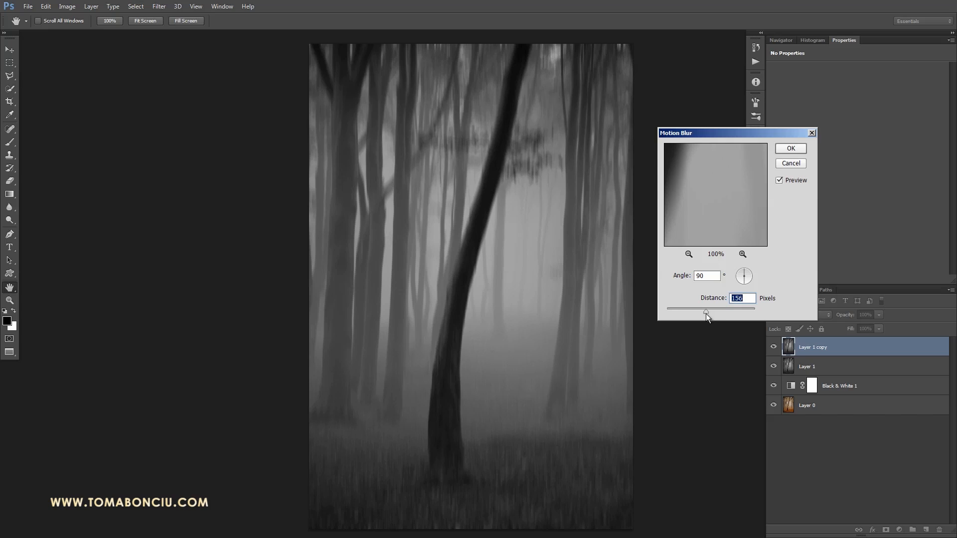
{"action": "left_click_drag", "start_coordinate": [706, 312], "coordinate": [731, 313]}
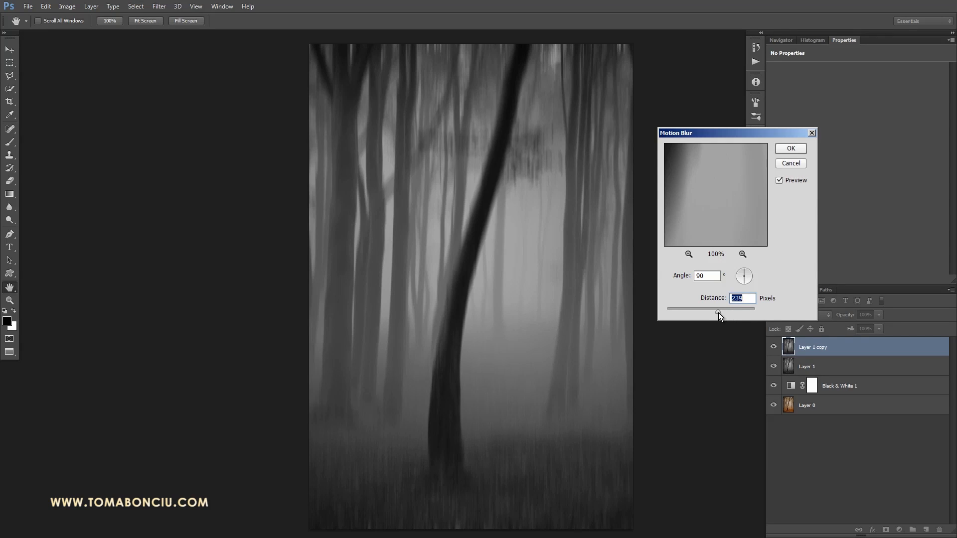
{"action": "left_click_drag", "start_coordinate": [720, 312], "coordinate": [712, 313]}
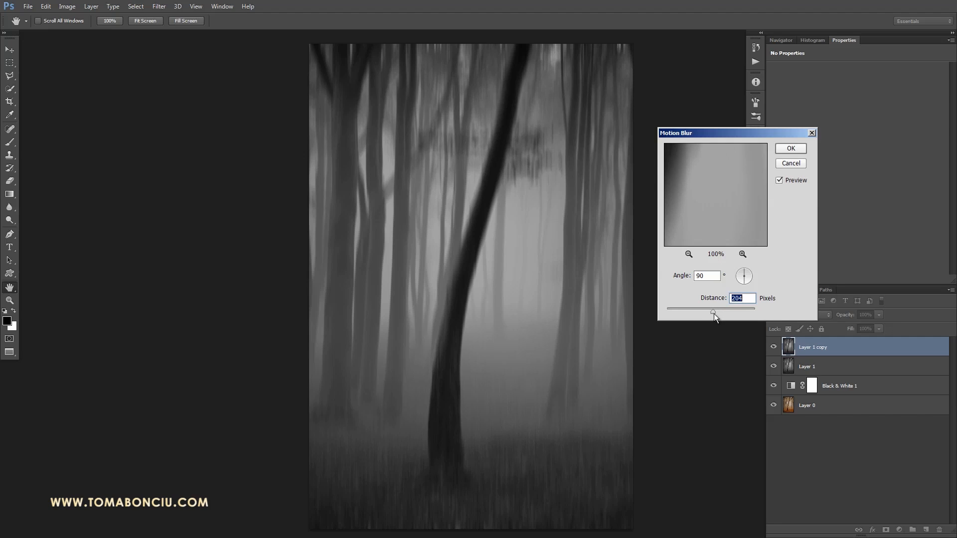
{"action": "left_click_drag", "start_coordinate": [714, 313], "coordinate": [725, 313]}
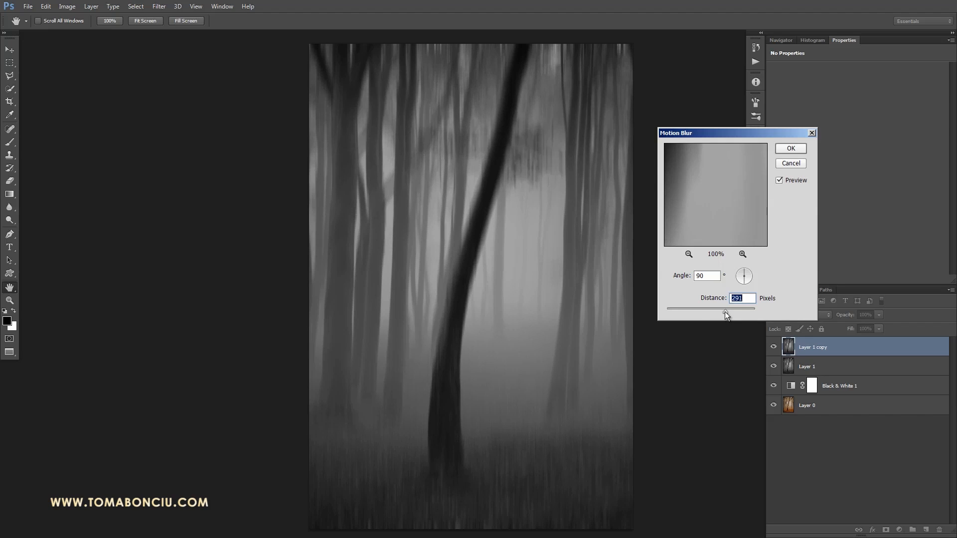
{"action": "left_click_drag", "start_coordinate": [726, 312], "coordinate": [702, 312]}
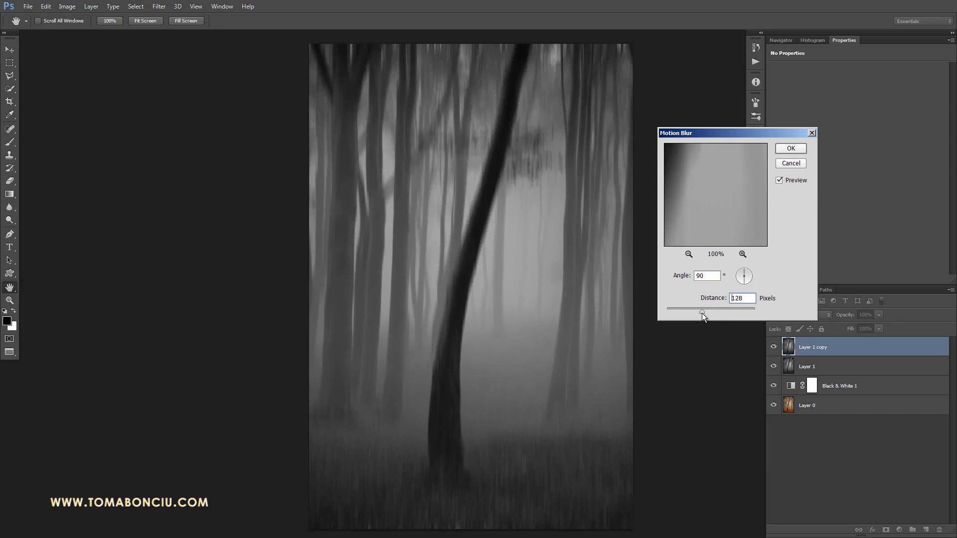
{"action": "left_click_drag", "start_coordinate": [701, 312], "coordinate": [707, 313]}
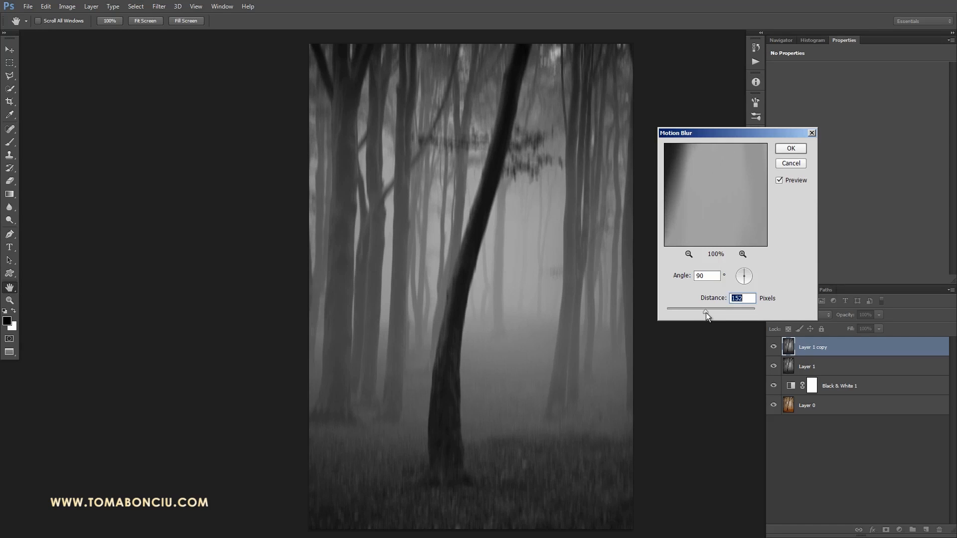
{"action": "left_click_drag", "start_coordinate": [706, 313], "coordinate": [715, 312]}
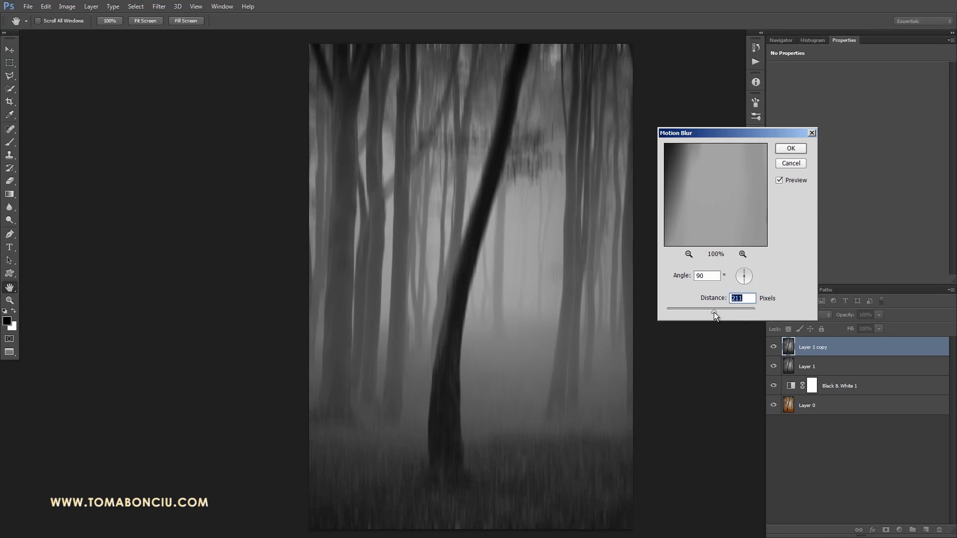
{"action": "left_click_drag", "start_coordinate": [714, 310], "coordinate": [717, 310]}
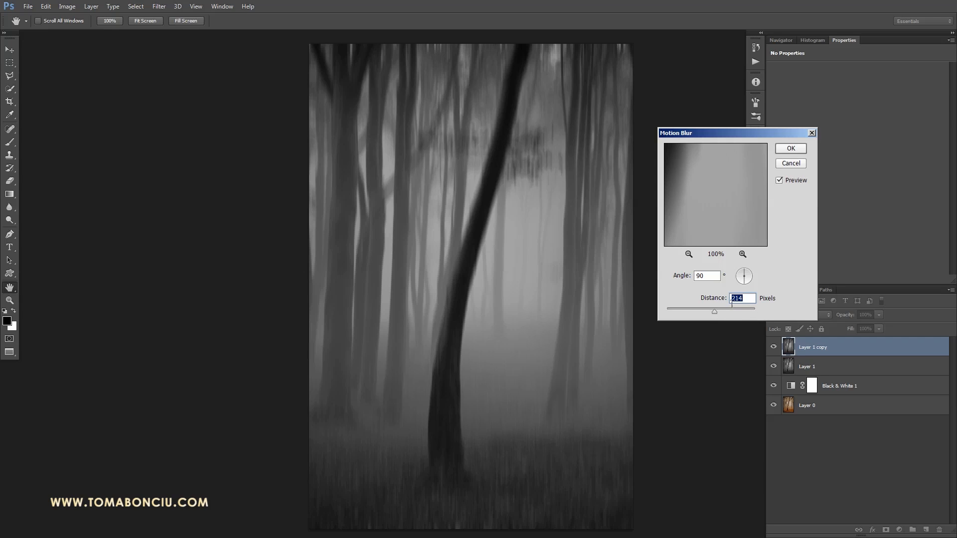
{"action": "mouse_move", "coordinate": [763, 307]}
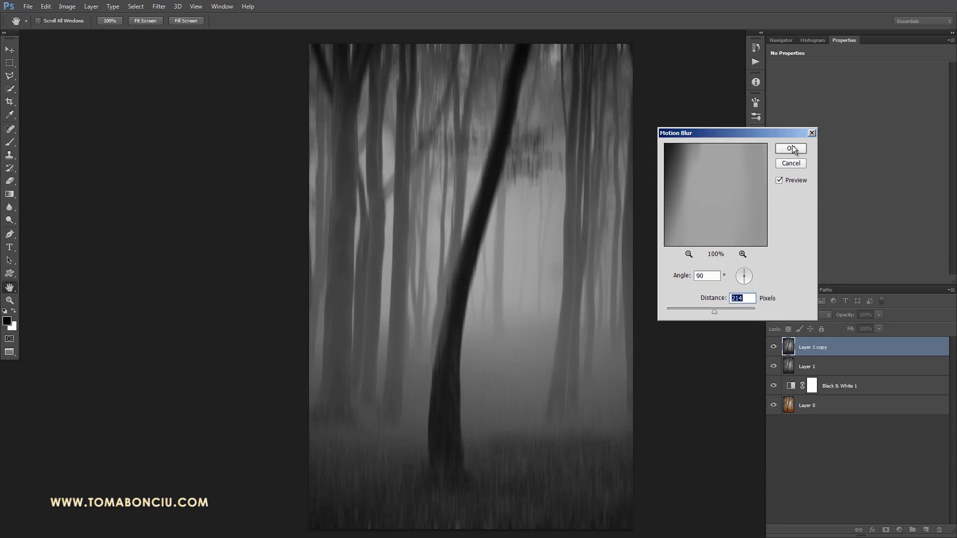
{"action": "left_click", "coordinate": [789, 148]}
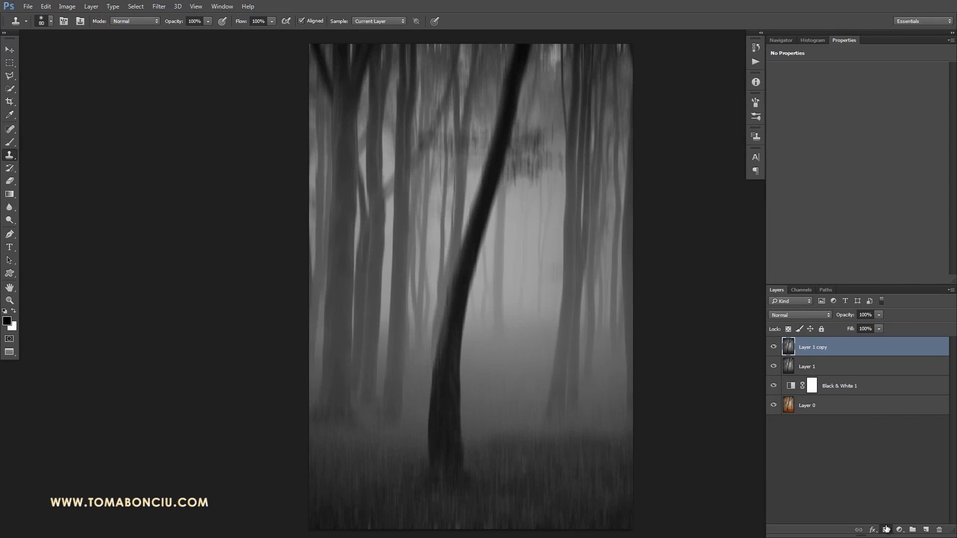
Mask the blurred layer, painting in the sharp trunk, roots and leafy branch.
{"action": "left_click", "coordinate": [901, 530]}
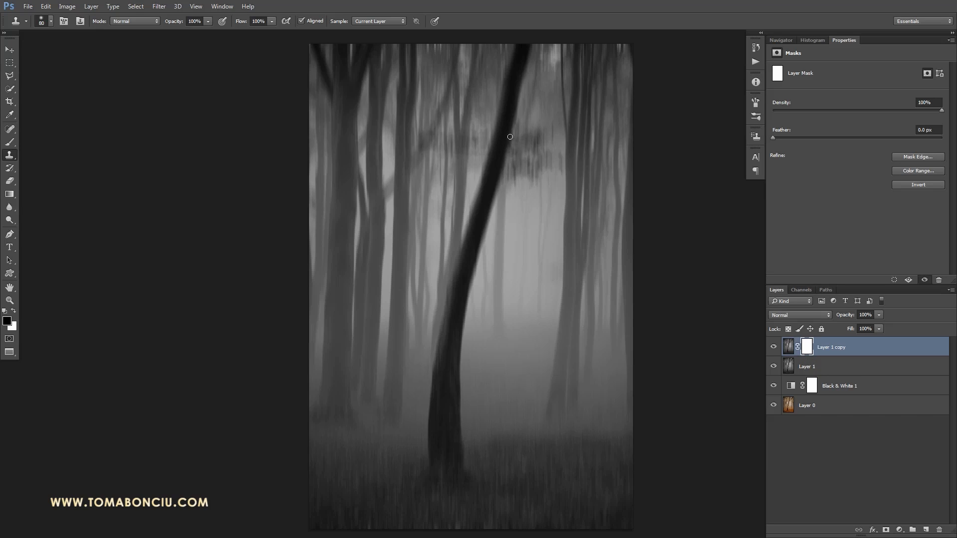
{"action": "mouse_move", "coordinate": [492, 167]}
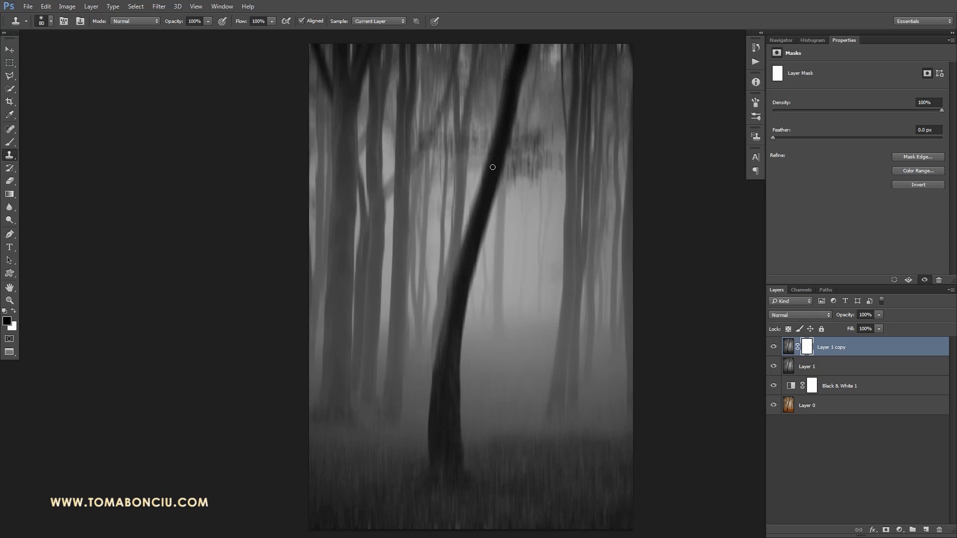
{"action": "mouse_move", "coordinate": [490, 228]}
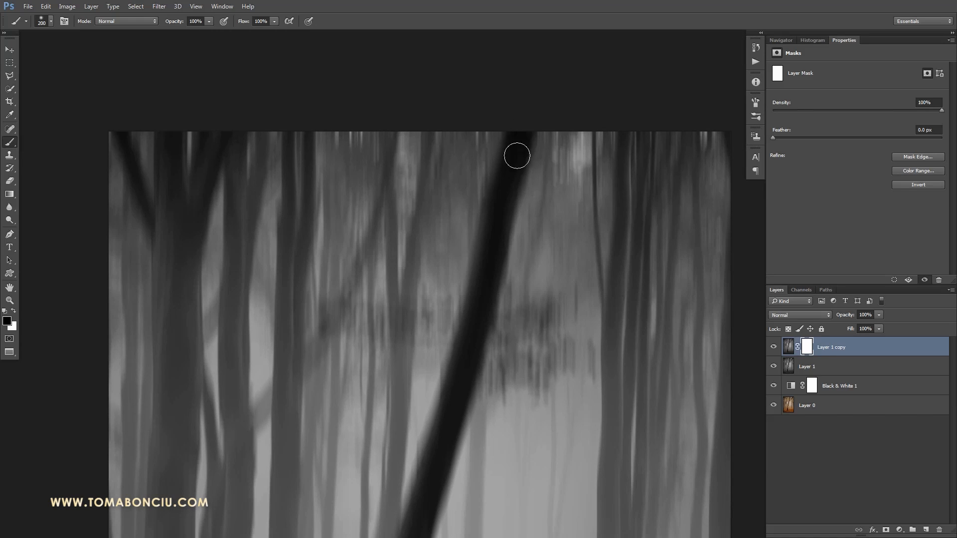
{"action": "left_click_drag", "start_coordinate": [517, 155], "coordinate": [514, 126]}
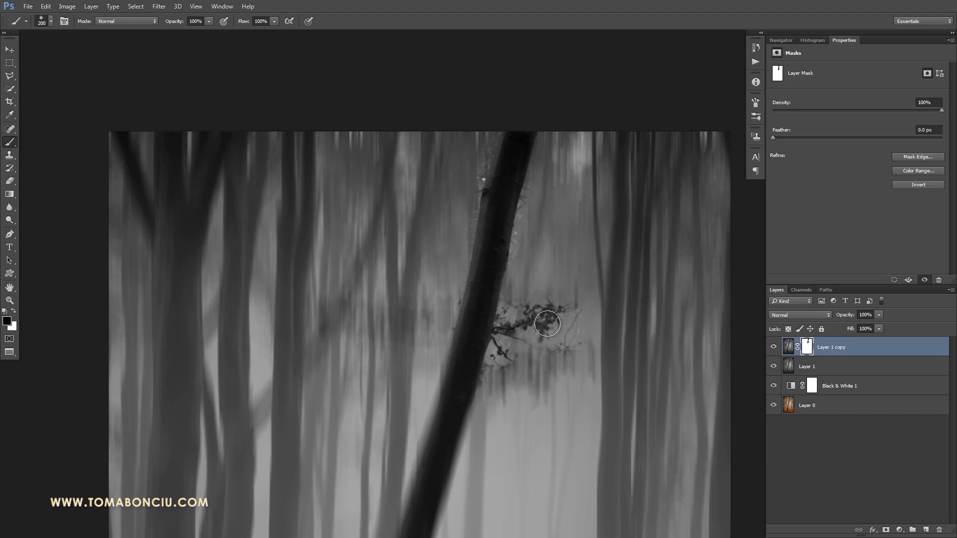
{"action": "left_click_drag", "start_coordinate": [546, 323], "coordinate": [476, 319]}
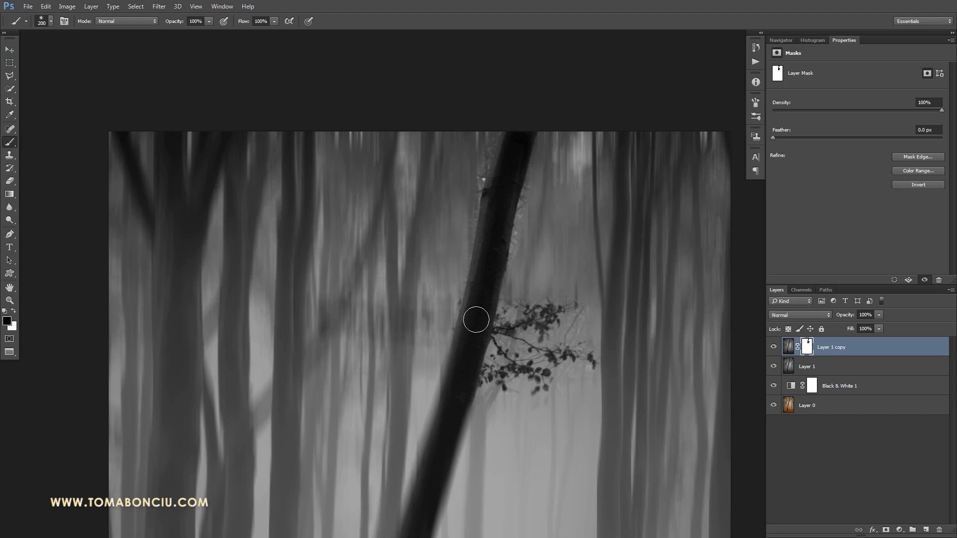
{"action": "left_click_drag", "start_coordinate": [476, 318], "coordinate": [282, 316]}
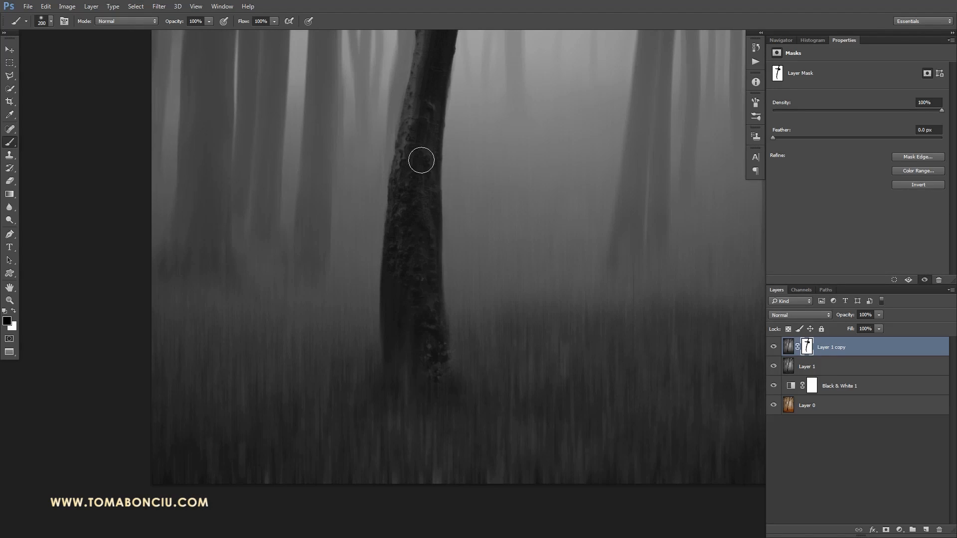
{"action": "left_click_drag", "start_coordinate": [421, 160], "coordinate": [359, 411]}
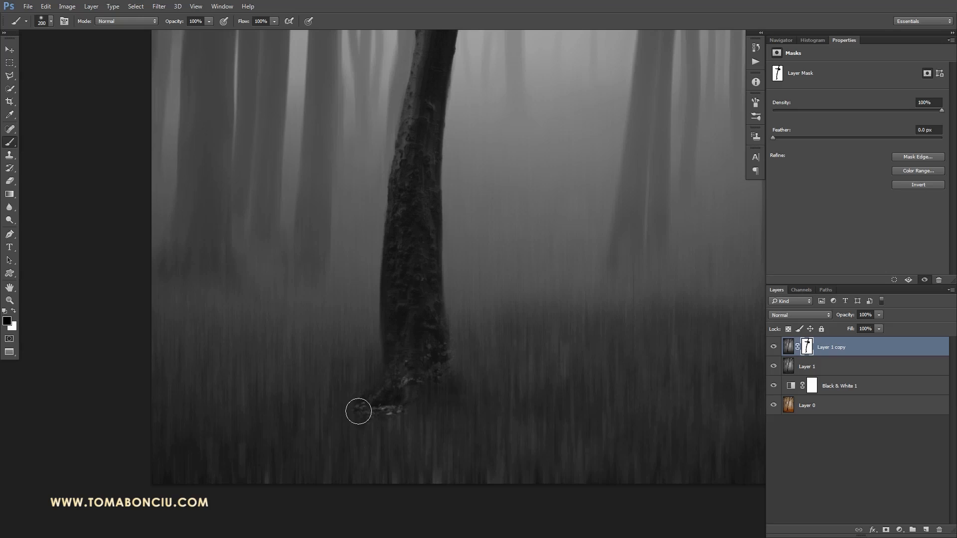
{"action": "left_click_drag", "start_coordinate": [359, 411], "coordinate": [419, 290]}
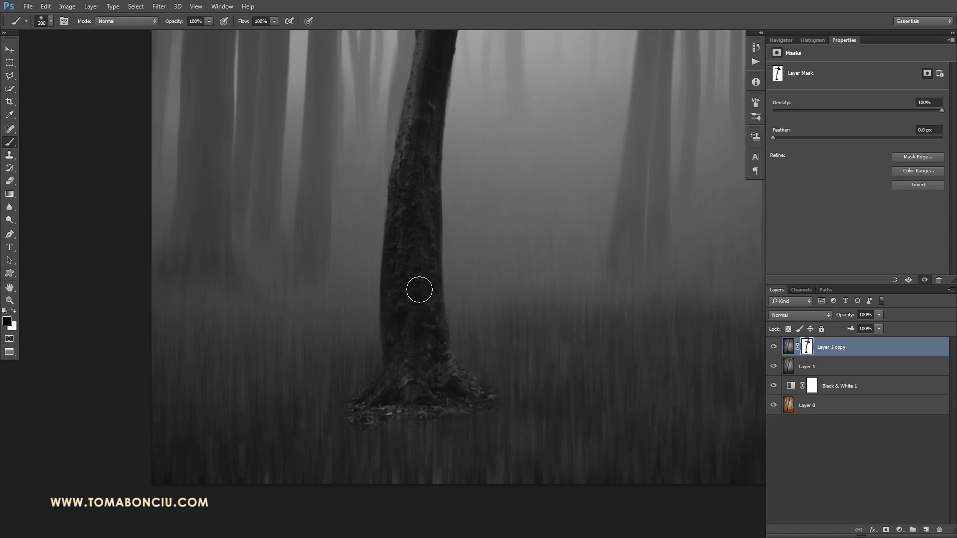
{"action": "mouse_move", "coordinate": [487, 342]}
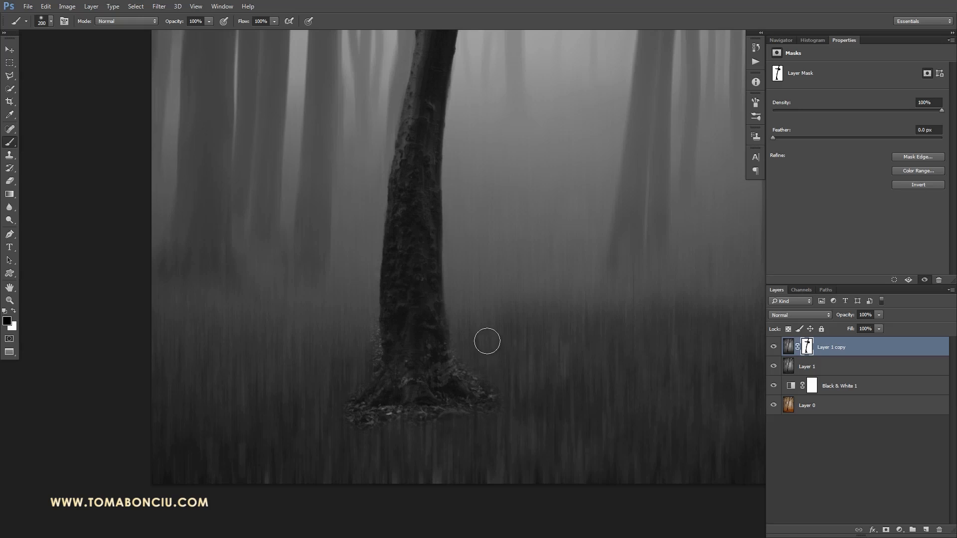
{"action": "mouse_move", "coordinate": [438, 297]}
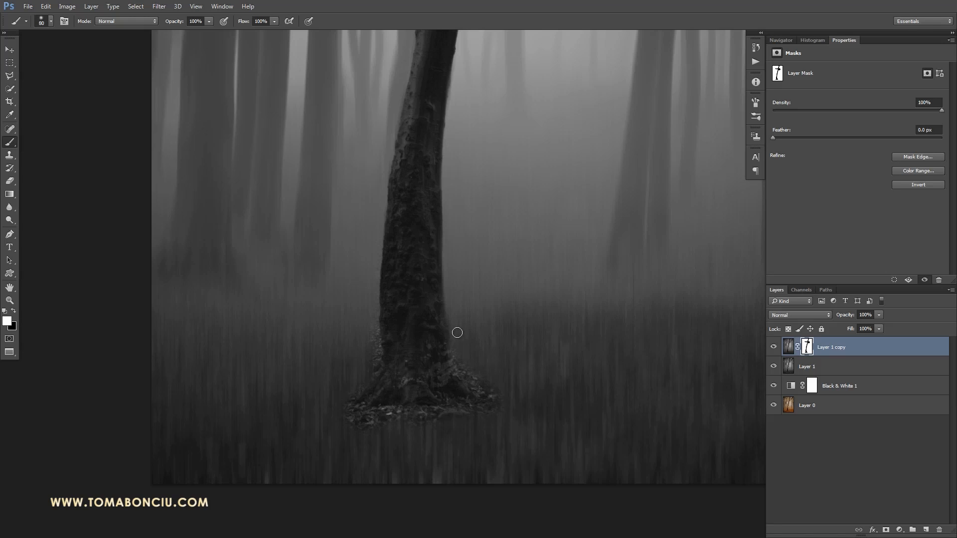
{"action": "mouse_move", "coordinate": [476, 378]}
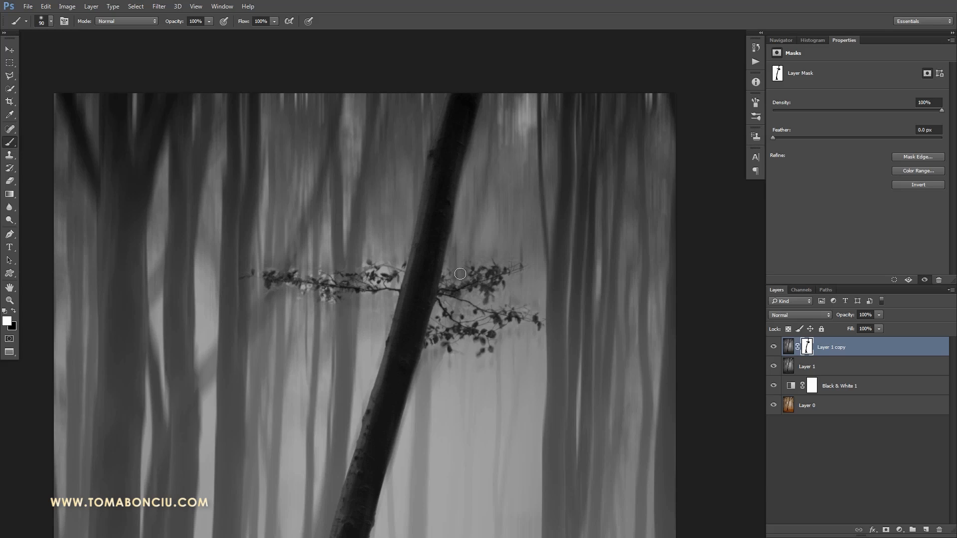
{"action": "mouse_move", "coordinate": [491, 286]}
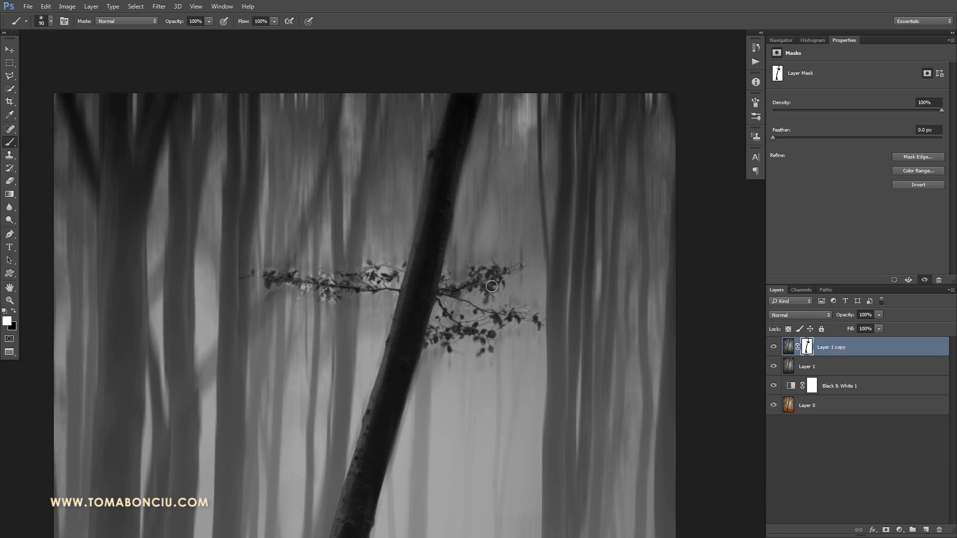
{"action": "mouse_move", "coordinate": [482, 306]}
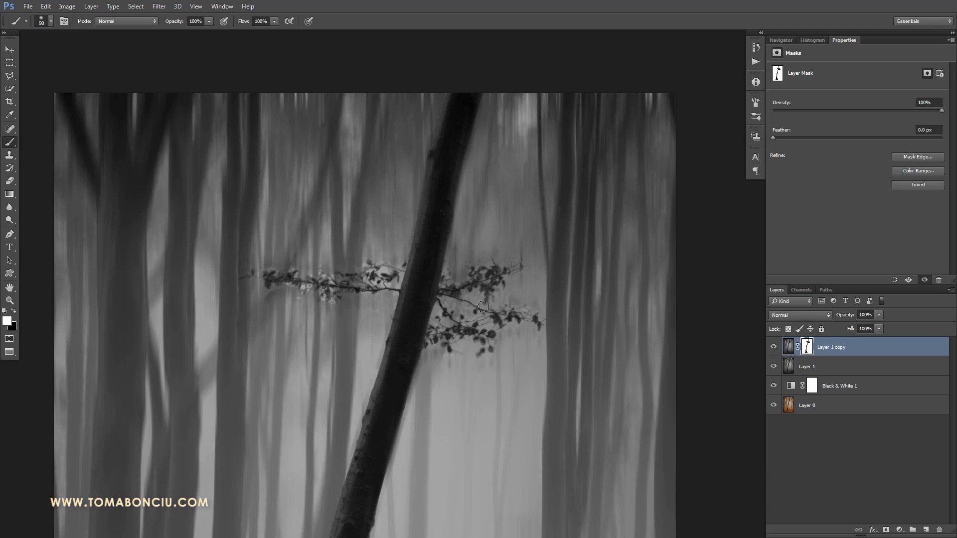
{"action": "mouse_move", "coordinate": [457, 275]}
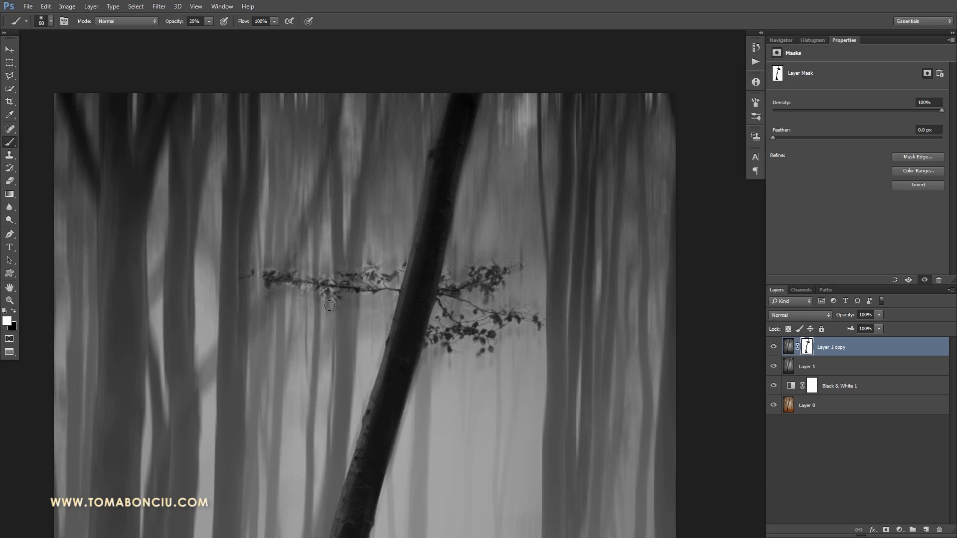
{"action": "mouse_move", "coordinate": [293, 288]}
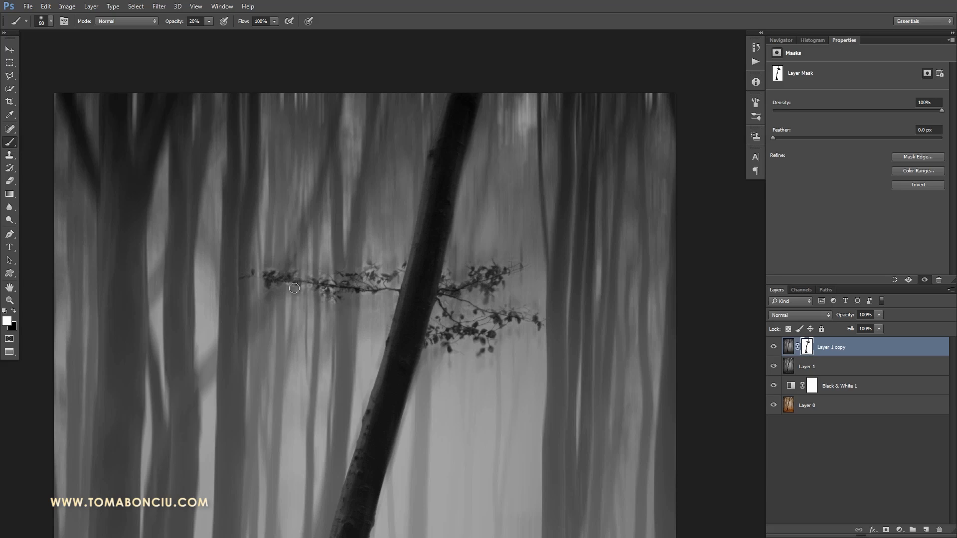
{"action": "mouse_move", "coordinate": [515, 294]}
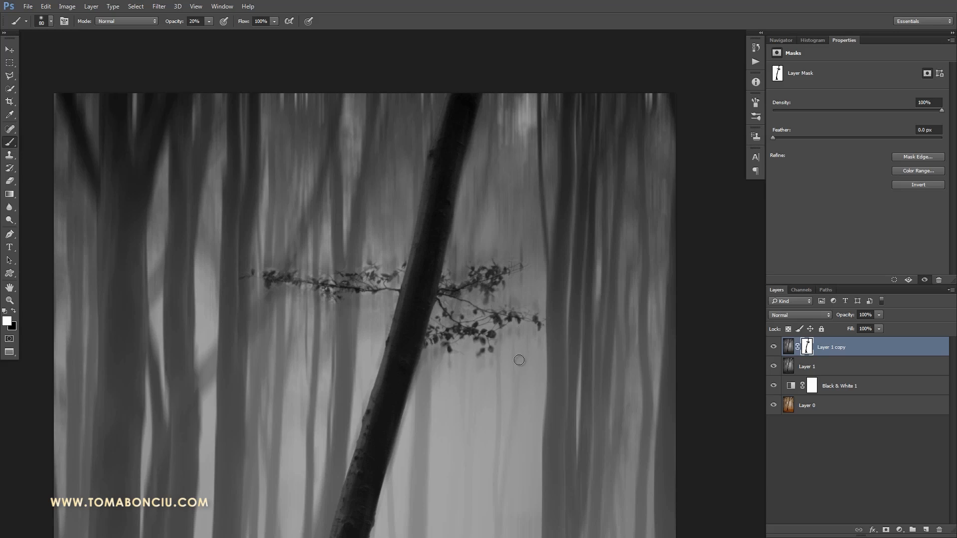
{"action": "mouse_move", "coordinate": [459, 364]}
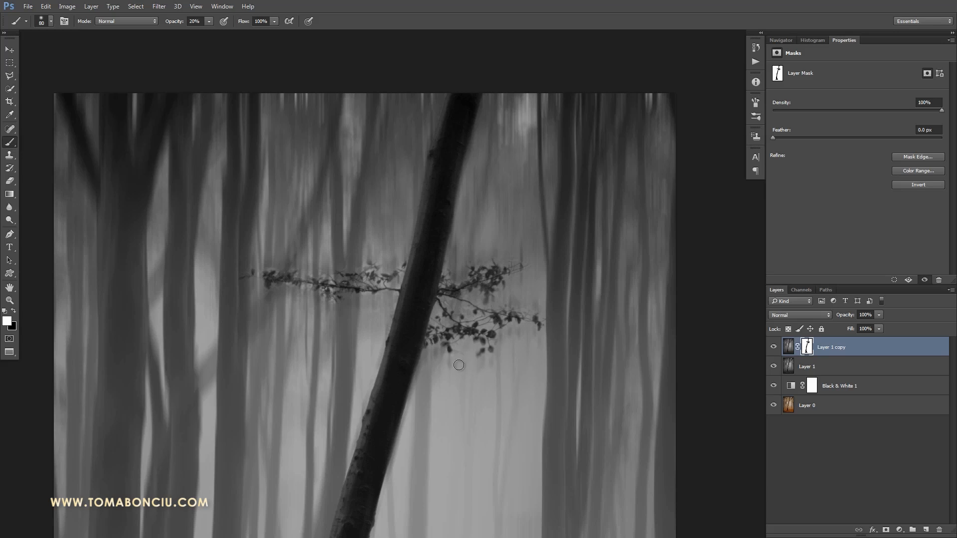
{"action": "mouse_move", "coordinate": [391, 294]}
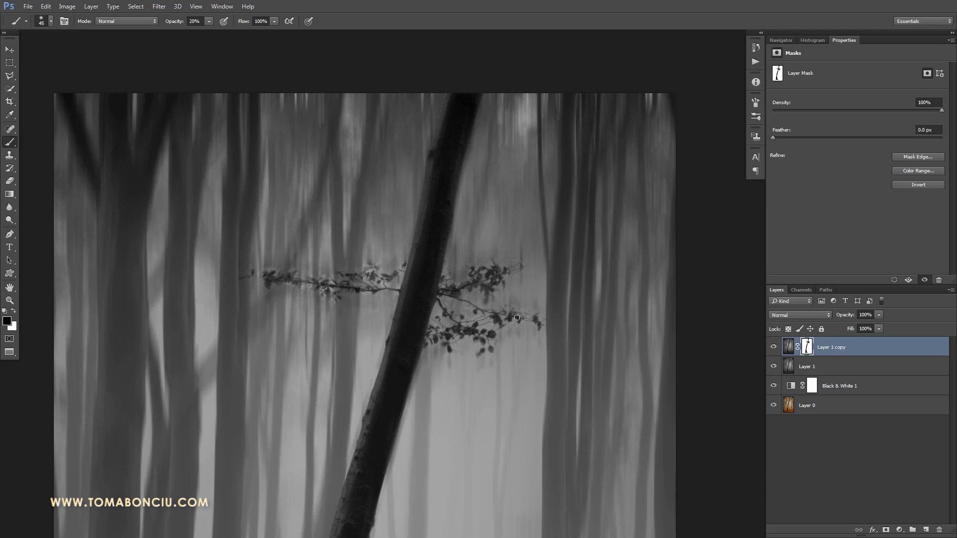
{"action": "mouse_move", "coordinate": [455, 291]}
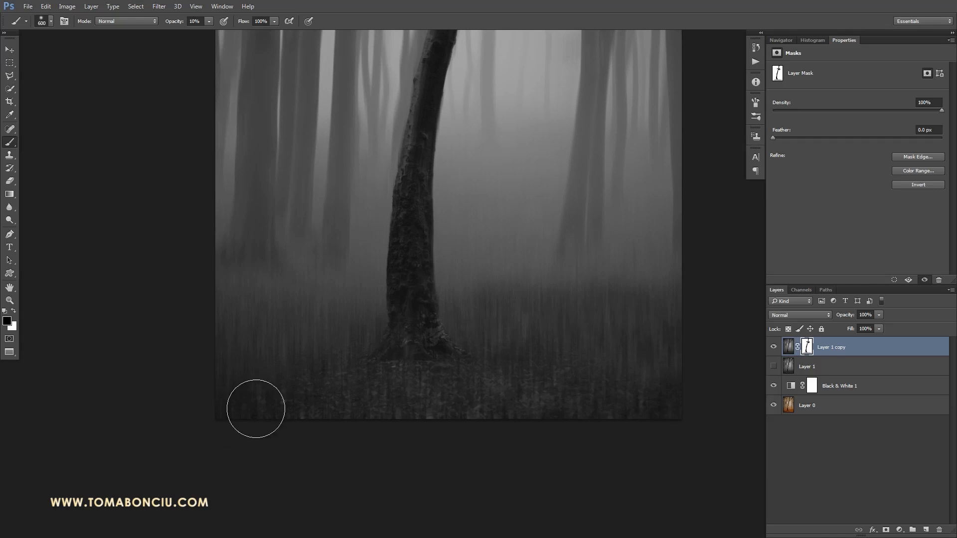
Blend sharp detail into the grassy floor with a 600 px, 10% opacity brush.
{"action": "left_click_drag", "start_coordinate": [256, 408], "coordinate": [505, 323]}
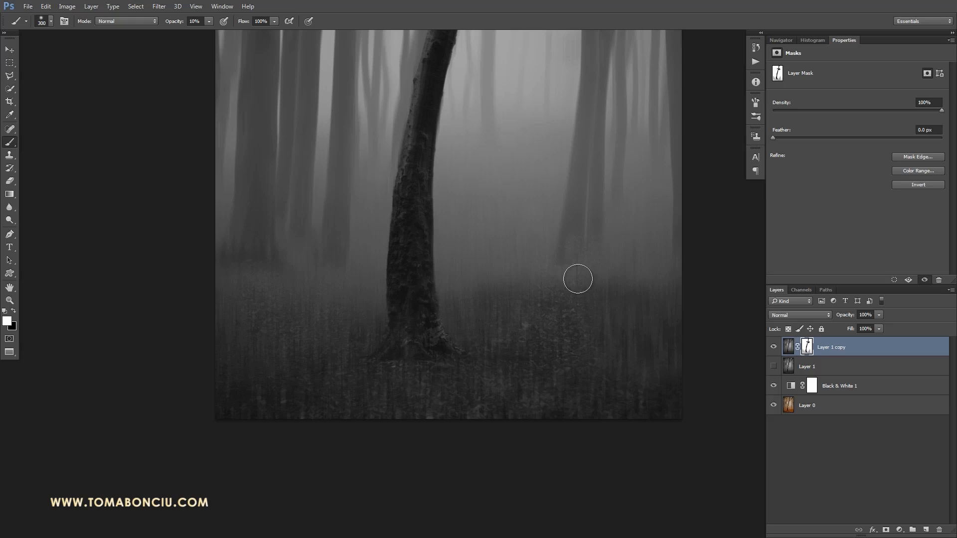
{"action": "mouse_move", "coordinate": [463, 217]}
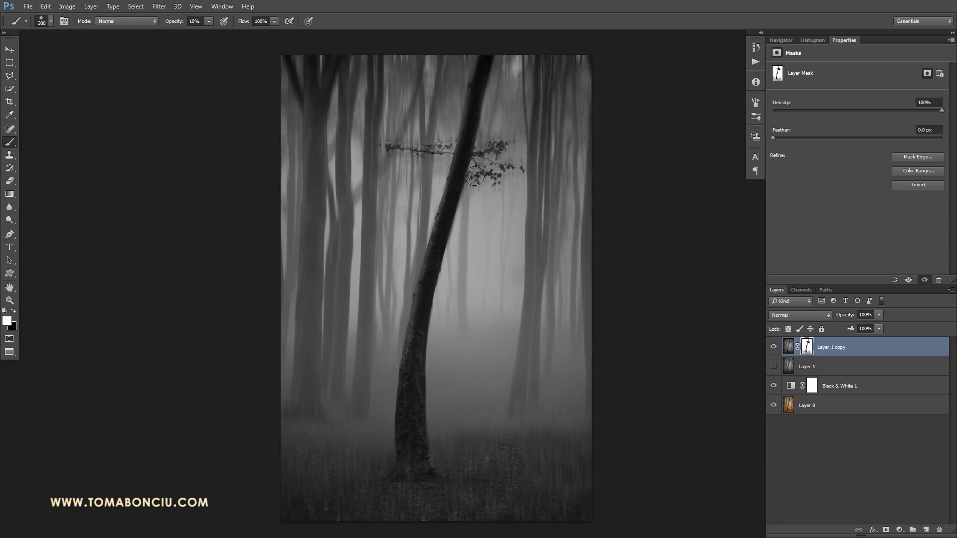
{"action": "mouse_move", "coordinate": [536, 134]}
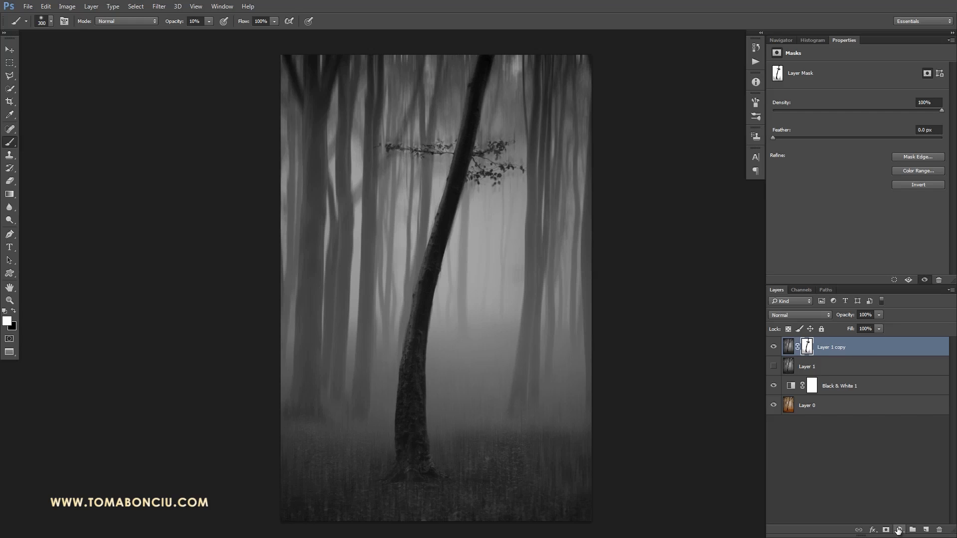
Add a default Brightness/Contrast adjustment layer at the top of the stack.
{"action": "left_click", "coordinate": [897, 530]}
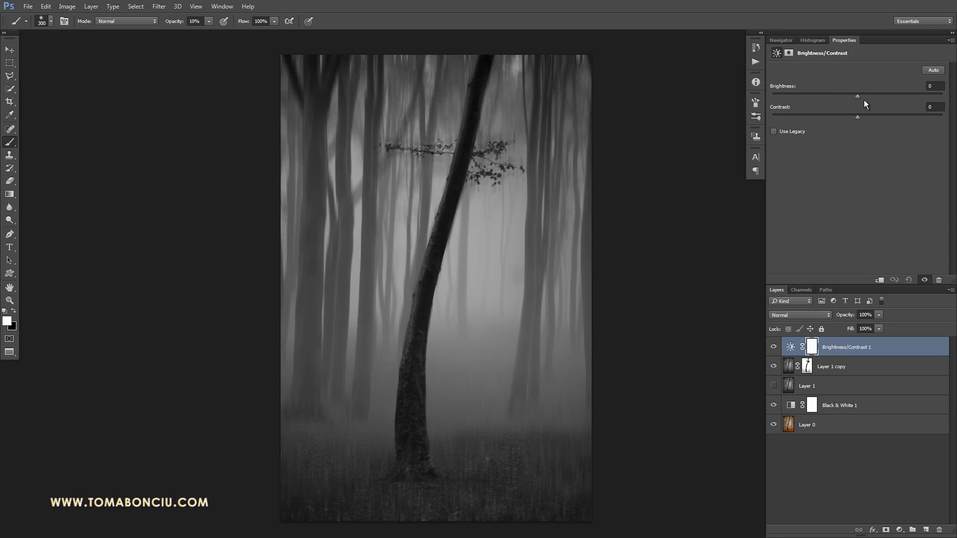
Darken the forest with Brightness/Contrast and mask a glow behind the trunk and base.
{"action": "left_click_drag", "start_coordinate": [856, 96], "coordinate": [884, 96]}
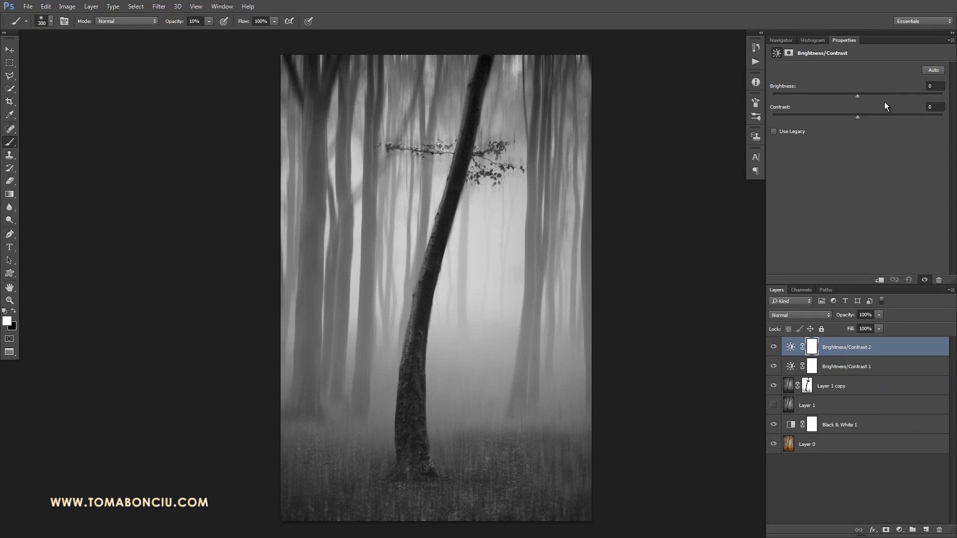
{"action": "left_click_drag", "start_coordinate": [856, 96], "coordinate": [773, 96]}
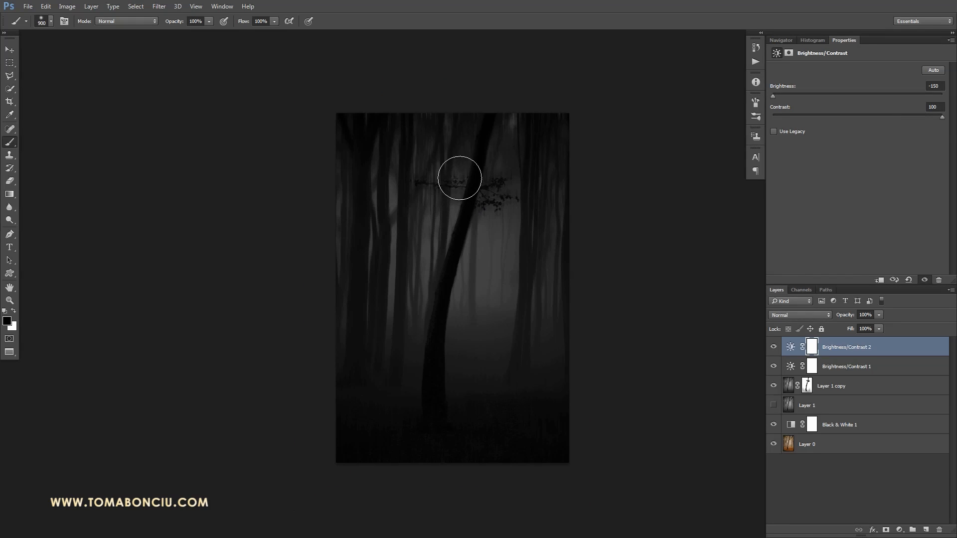
{"action": "left_click_drag", "start_coordinate": [464, 180], "coordinate": [486, 139]}
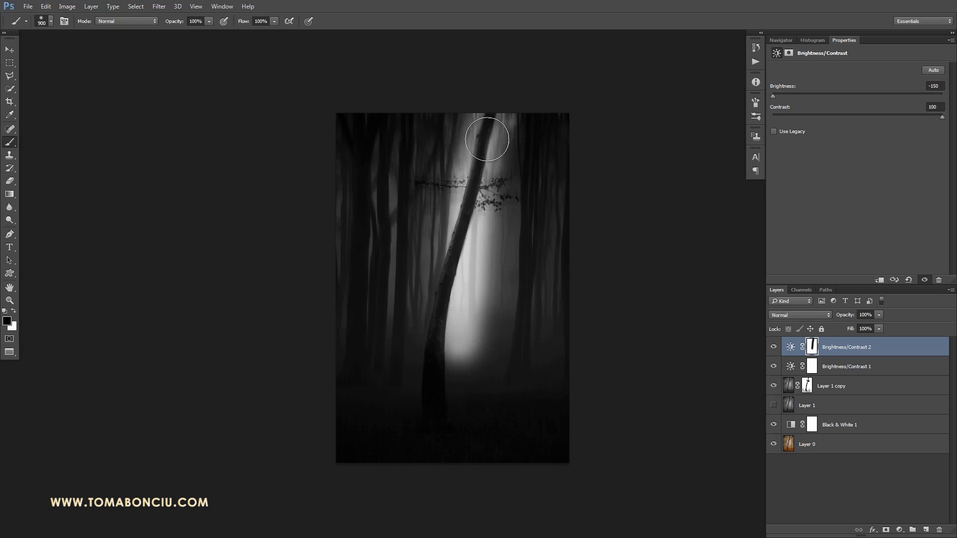
{"action": "left_click_drag", "start_coordinate": [486, 139], "coordinate": [413, 419]}
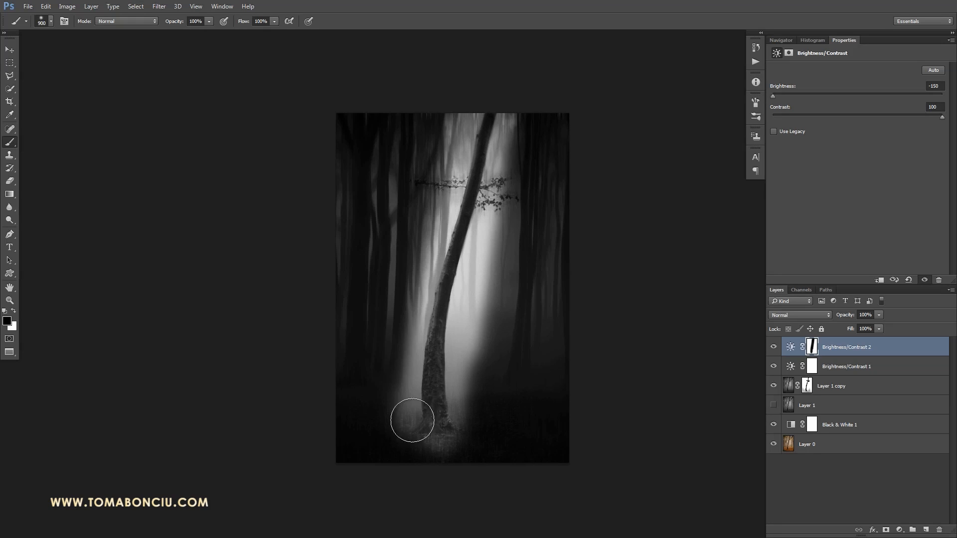
{"action": "left_click_drag", "start_coordinate": [412, 419], "coordinate": [454, 404]}
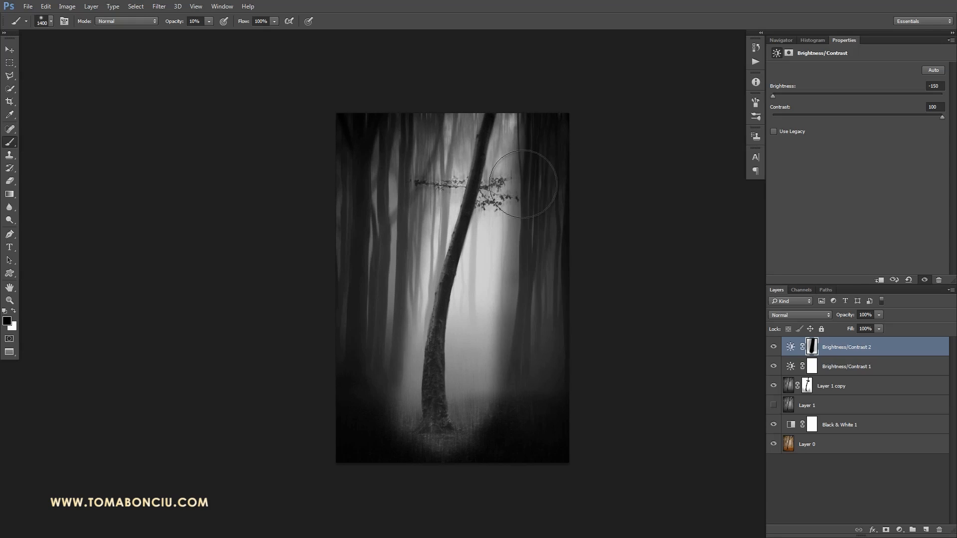
{"action": "left_click_drag", "start_coordinate": [520, 184], "coordinate": [431, 436]}
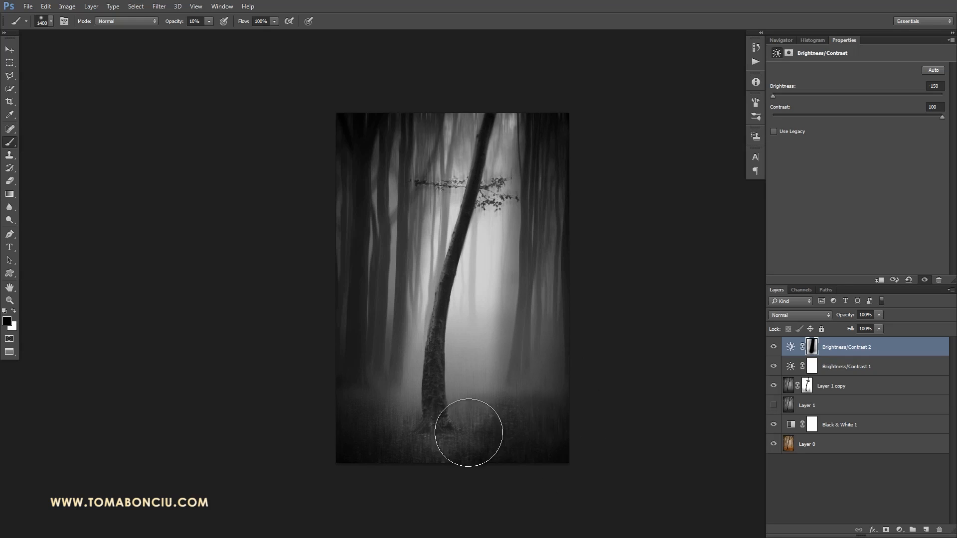
{"action": "left_click_drag", "start_coordinate": [468, 433], "coordinate": [484, 238]}
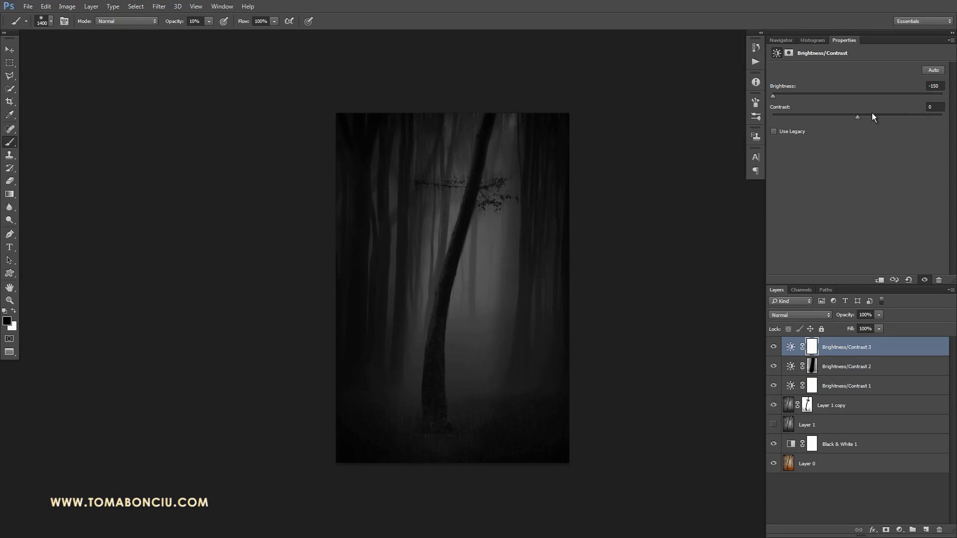
Set Contrast to 60, mask the glow around the trunk, and darken the corners.
{"action": "left_click_drag", "start_coordinate": [857, 116], "coordinate": [907, 116]}
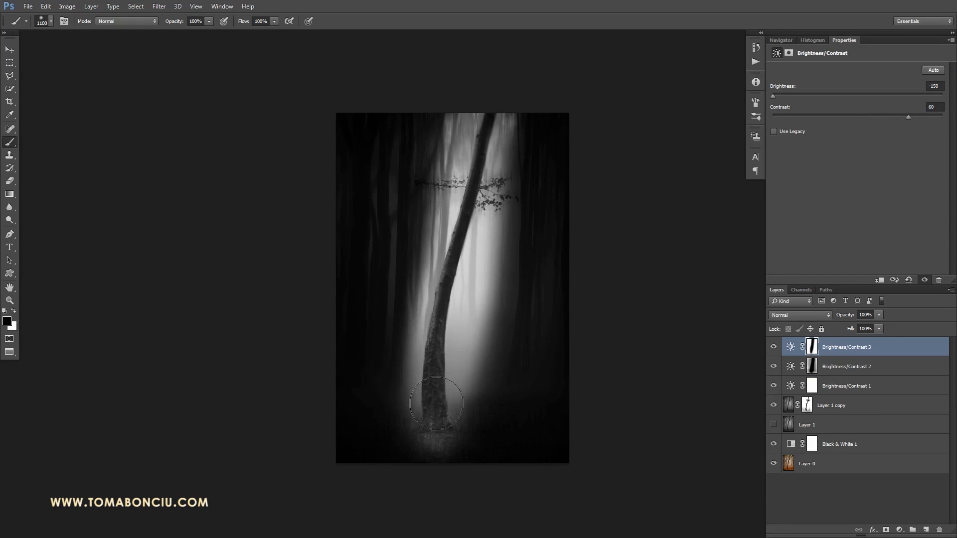
{"action": "left_click_drag", "start_coordinate": [435, 402], "coordinate": [451, 153]}
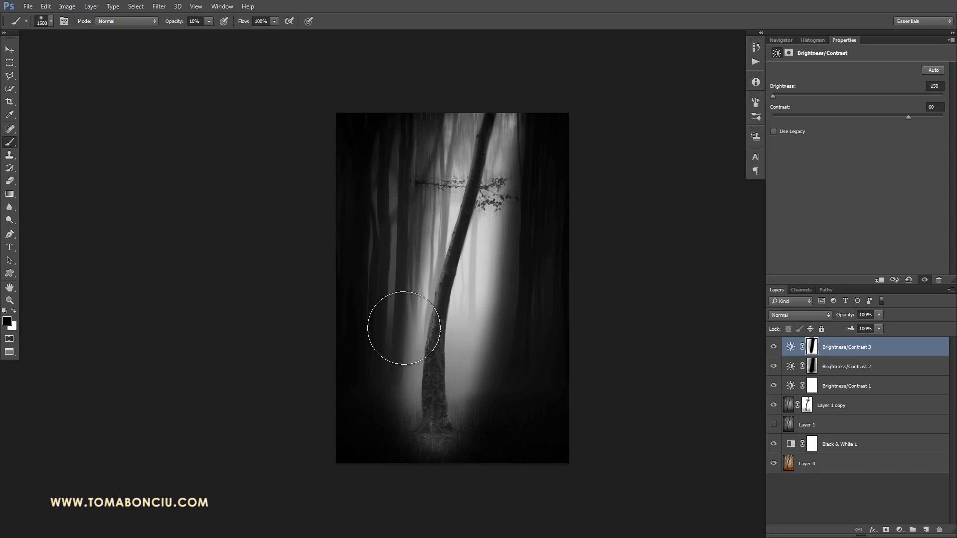
{"action": "left_click_drag", "start_coordinate": [403, 329], "coordinate": [475, 420]}
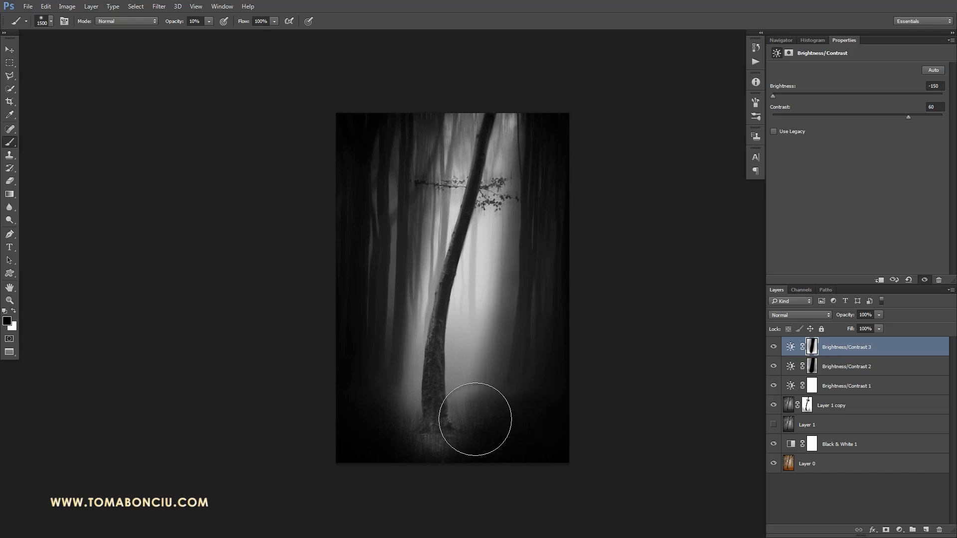
{"action": "left_click_drag", "start_coordinate": [475, 419], "coordinate": [363, 429]}
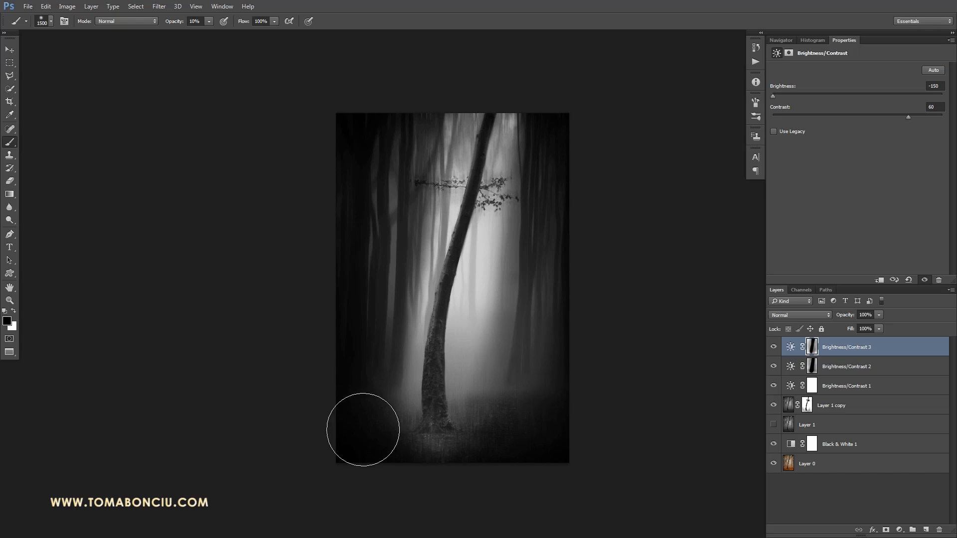
{"action": "left_click_drag", "start_coordinate": [364, 427], "coordinate": [621, 448]}
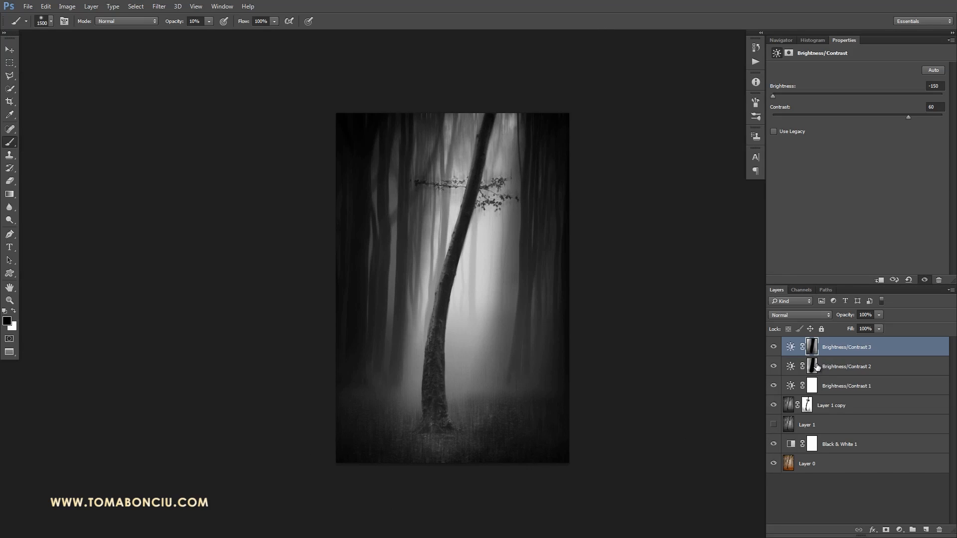
{"action": "left_click", "coordinate": [812, 367]}
{"action": "type", "text": "20"}
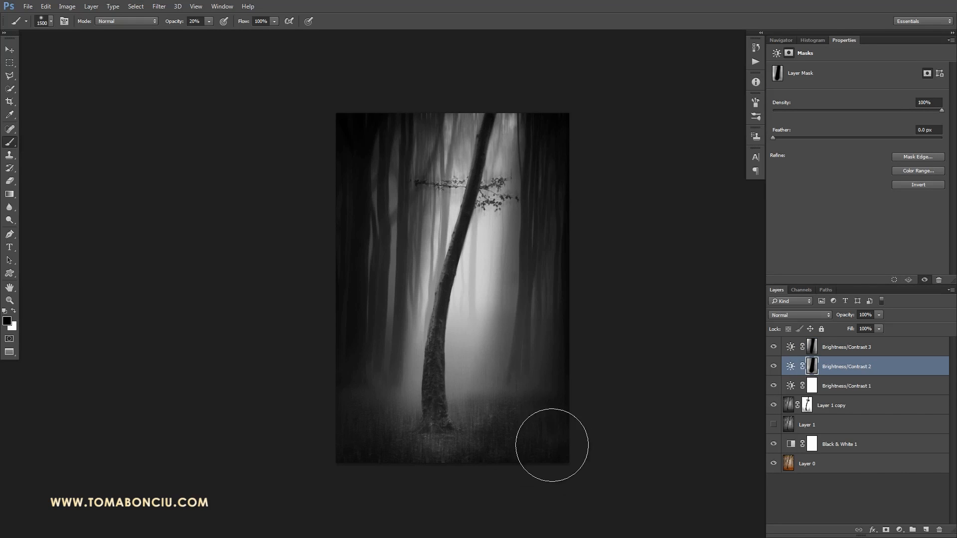
{"action": "mouse_move", "coordinate": [375, 138]}
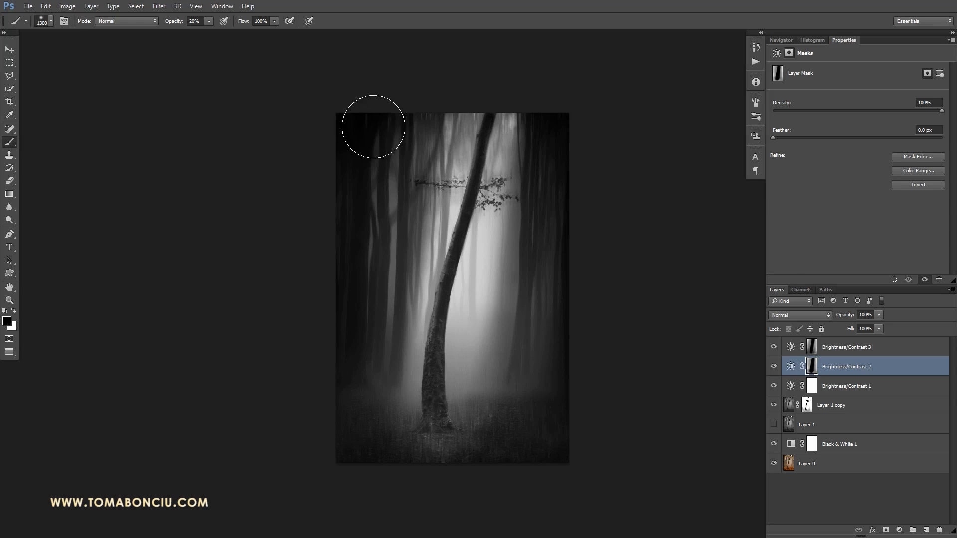
{"action": "mouse_move", "coordinate": [526, 160]}
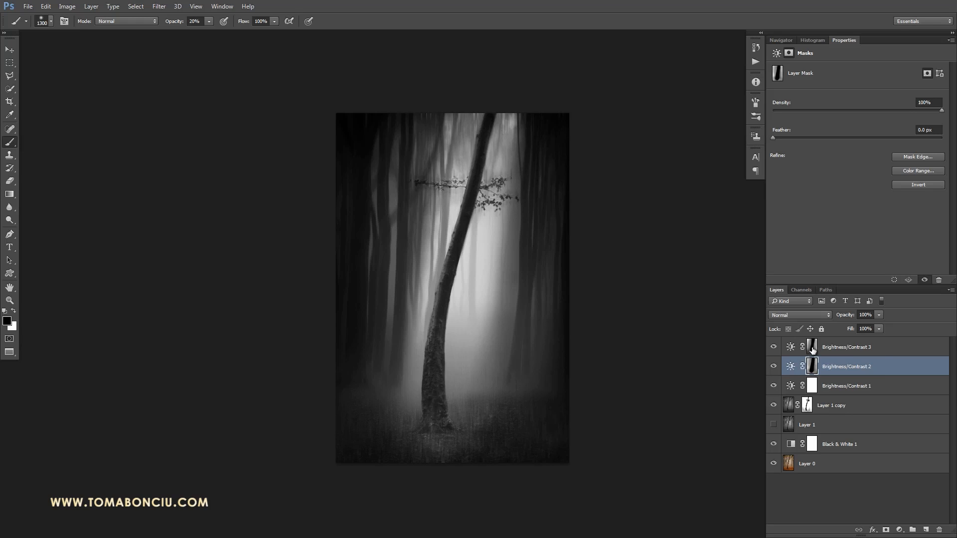
{"action": "left_click", "coordinate": [846, 347]}
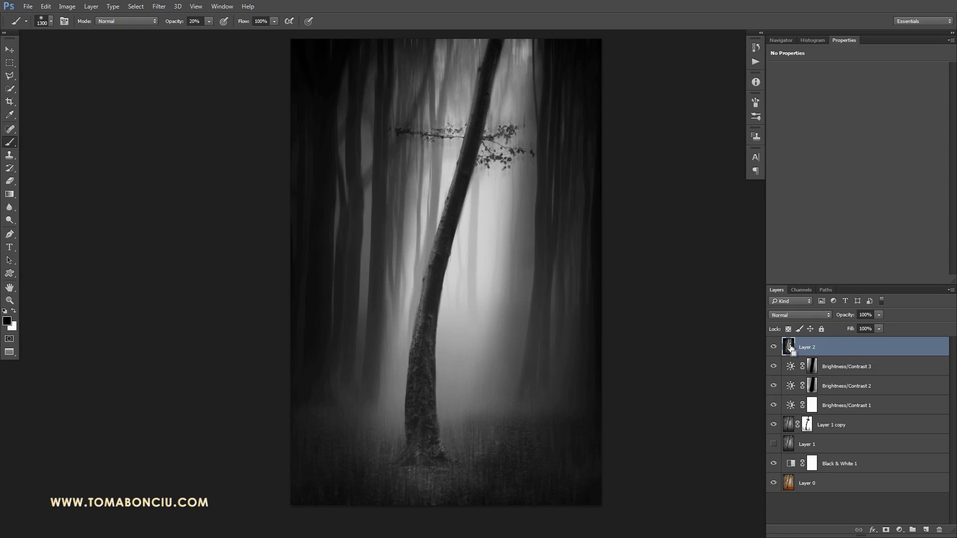
Set the merged layer to Linear Light and apply High Pass at radius 1.
{"action": "left_click", "coordinate": [799, 315]}
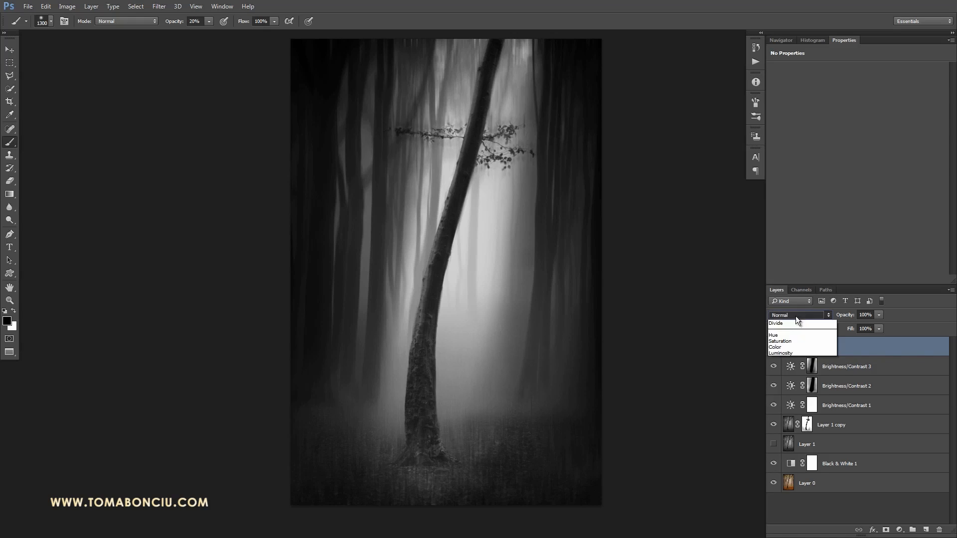
{"action": "mouse_move", "coordinate": [800, 437]}
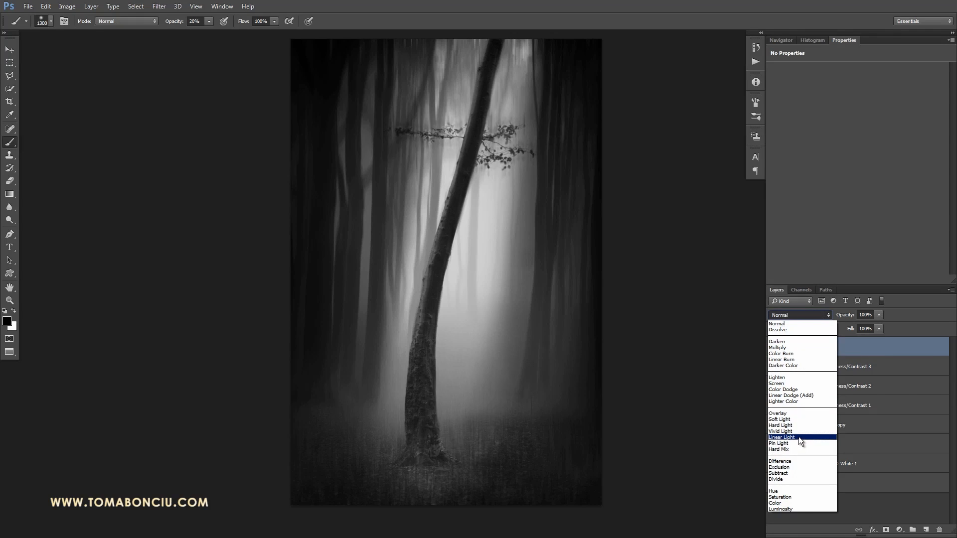
{"action": "left_click", "coordinate": [782, 437]}
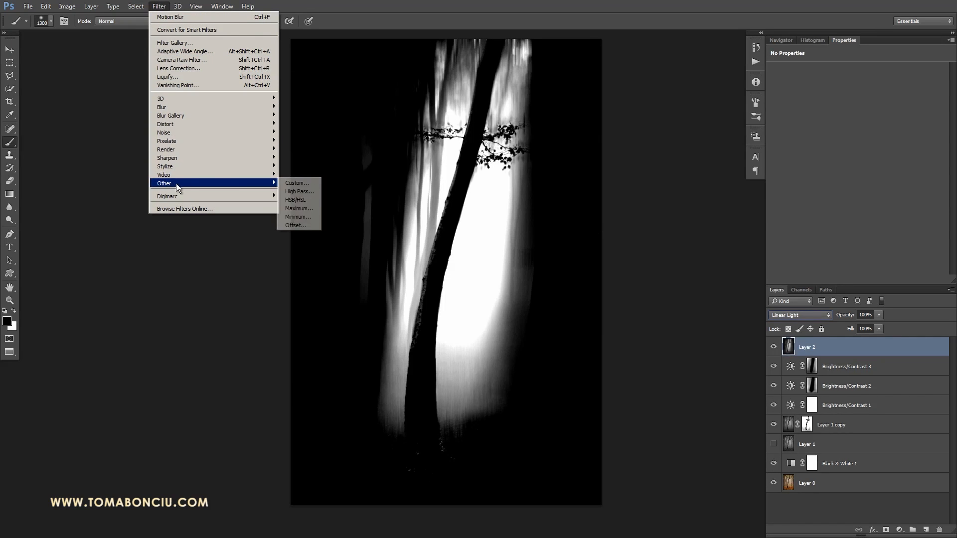
{"action": "left_click", "coordinate": [299, 191]}
{"action": "type", "text": "1"}
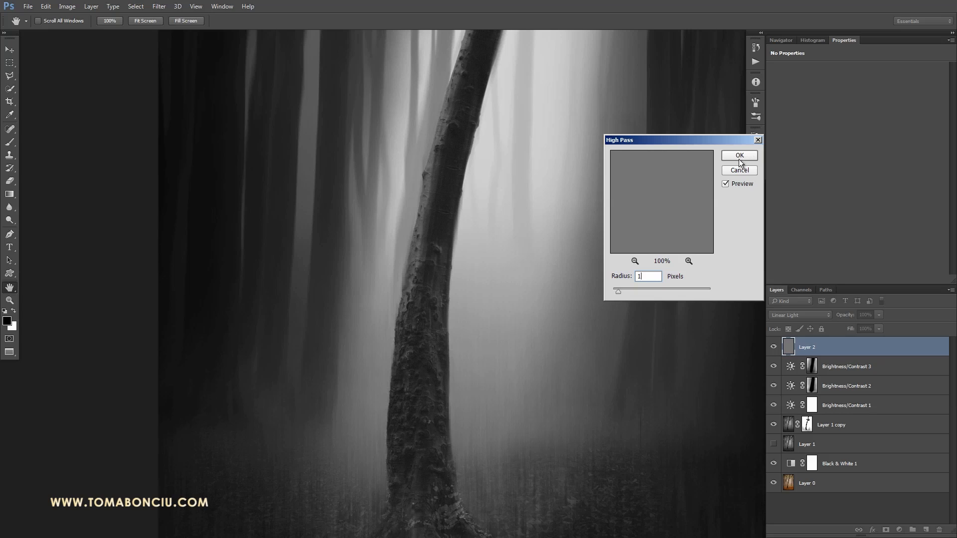
{"action": "left_click", "coordinate": [739, 155]}
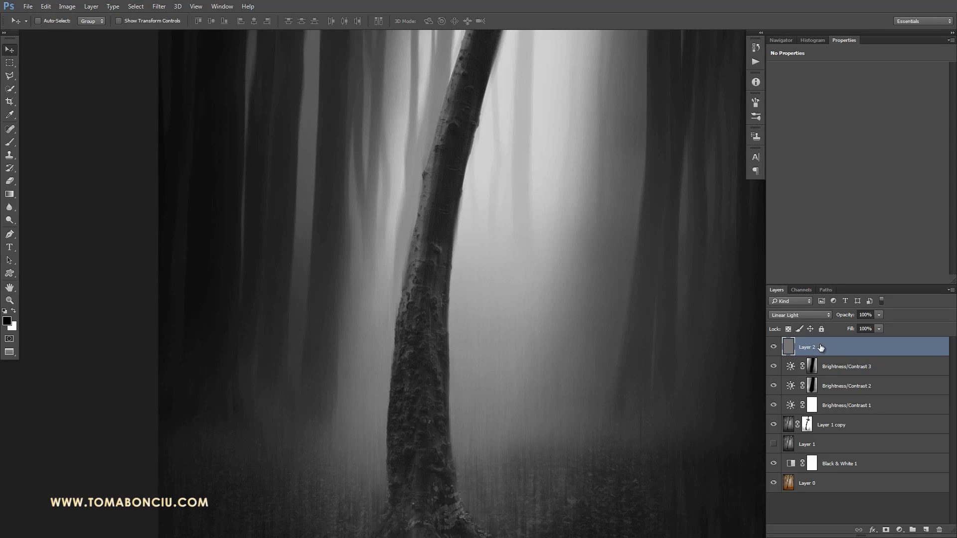
{"action": "mouse_move", "coordinate": [861, 449]}
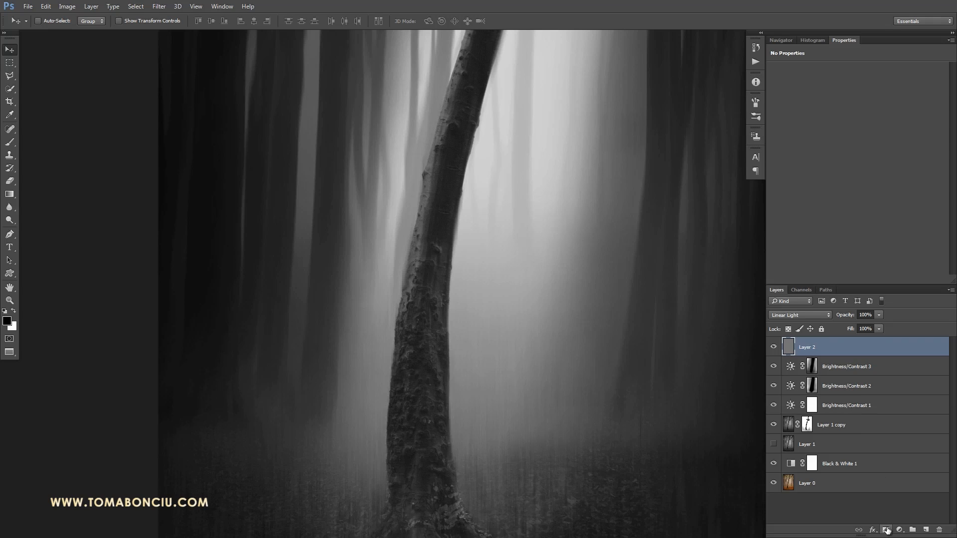
Mask the high-pass sharpening layer so it covers only the central tree and leafy branches.
{"action": "left_click", "coordinate": [887, 530]}
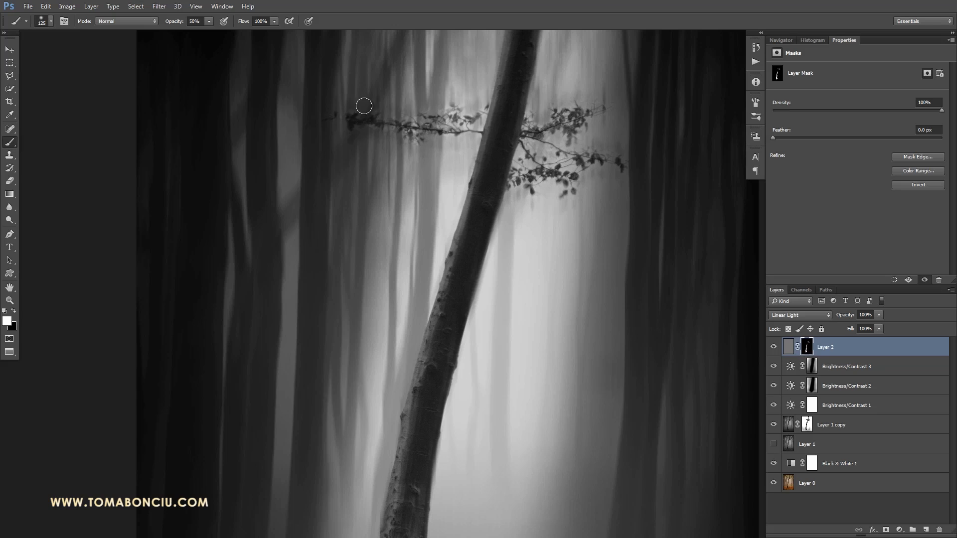
{"action": "left_click_drag", "start_coordinate": [364, 105], "coordinate": [606, 160]}
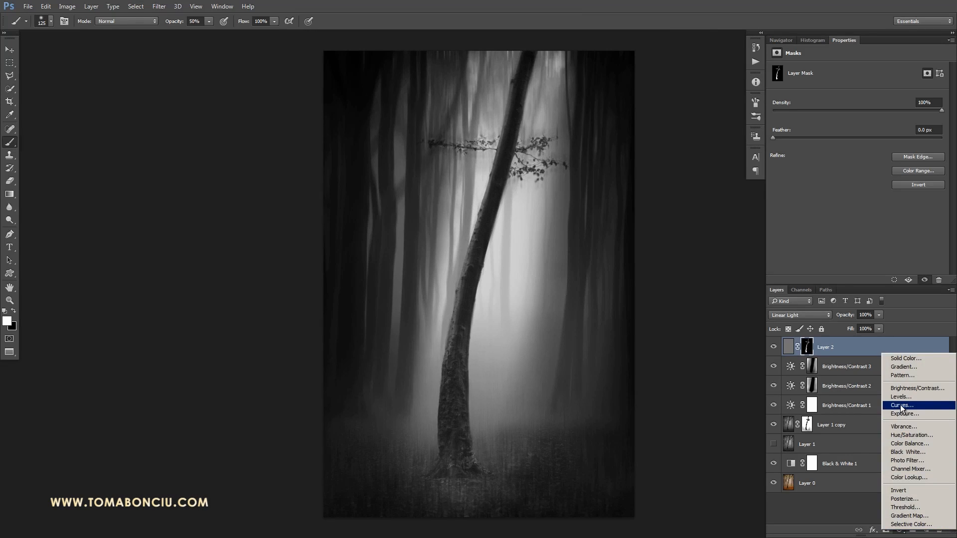
Add a Curves layer with a gentle S-curve, then compare against the original.
{"action": "left_click", "coordinate": [901, 405]}
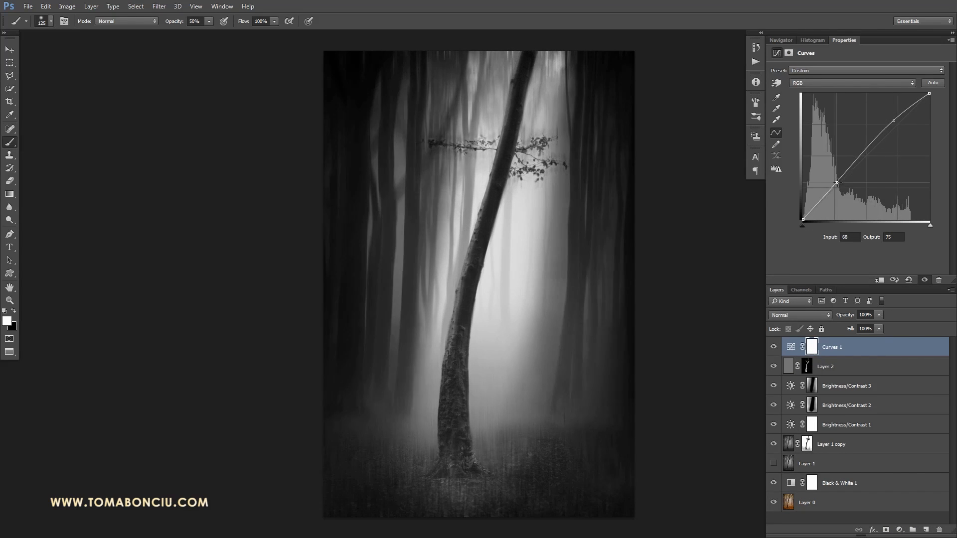
{"action": "left_click_drag", "start_coordinate": [838, 182], "coordinate": [839, 184]}
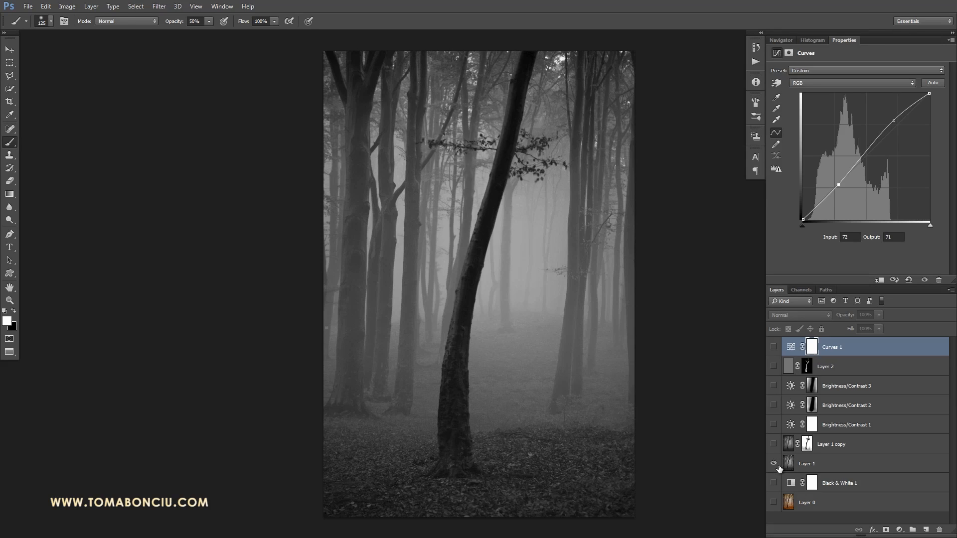
{"action": "left_click", "coordinate": [772, 464]}
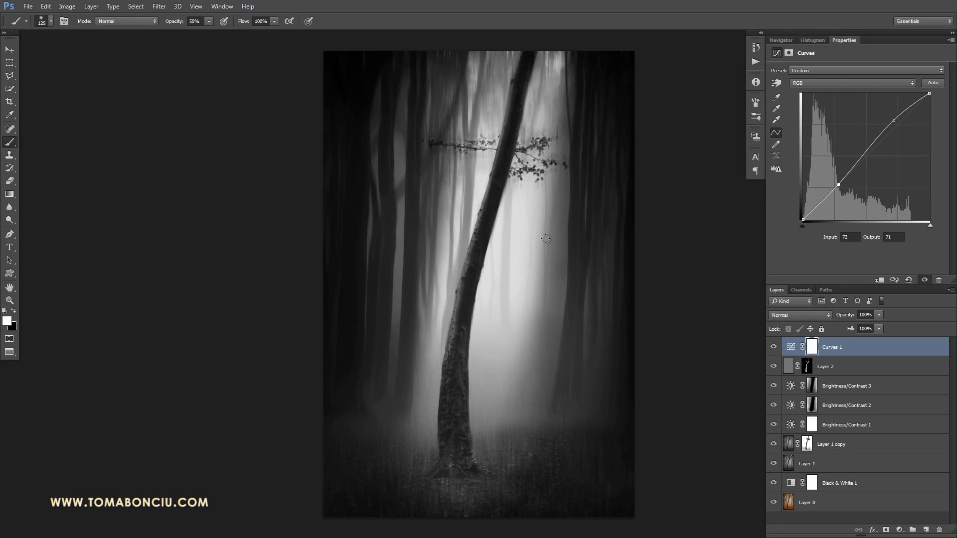
{"action": "mouse_move", "coordinate": [547, 232]}
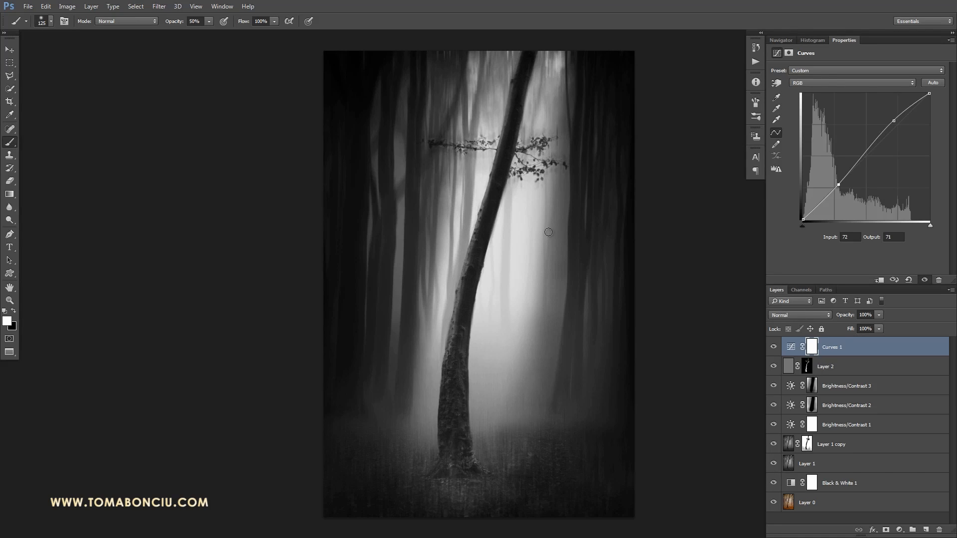
{"action": "mouse_move", "coordinate": [541, 239]}
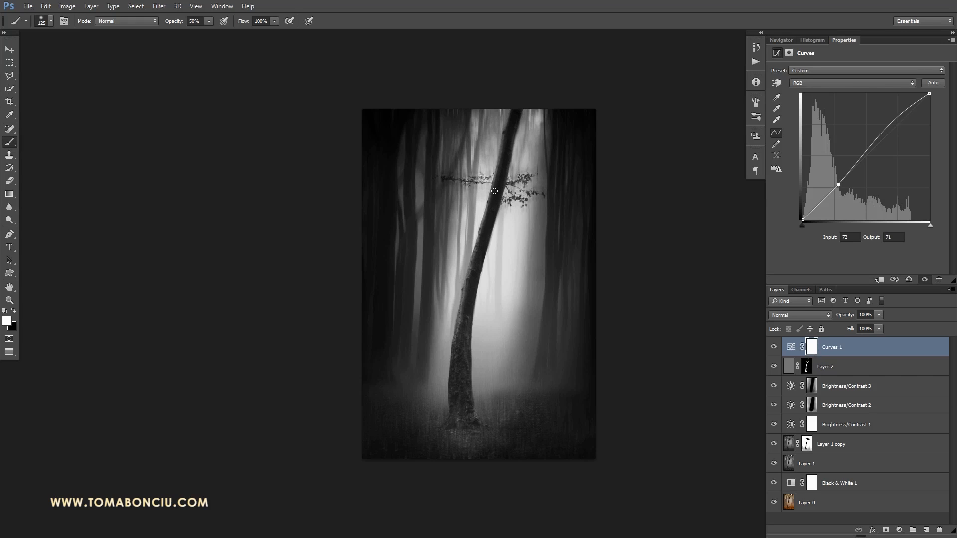
{"action": "mouse_move", "coordinate": [530, 228]}
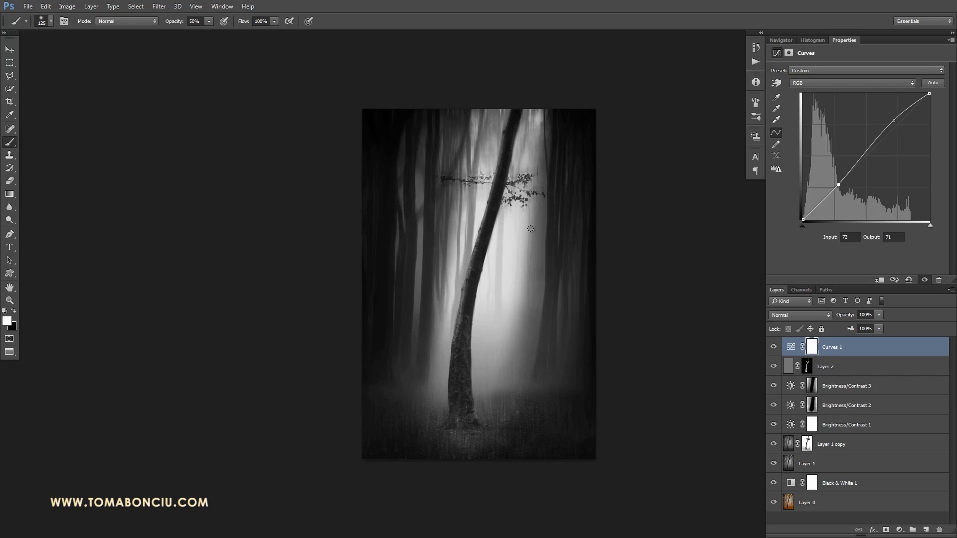
{"action": "mouse_move", "coordinate": [520, 229]}
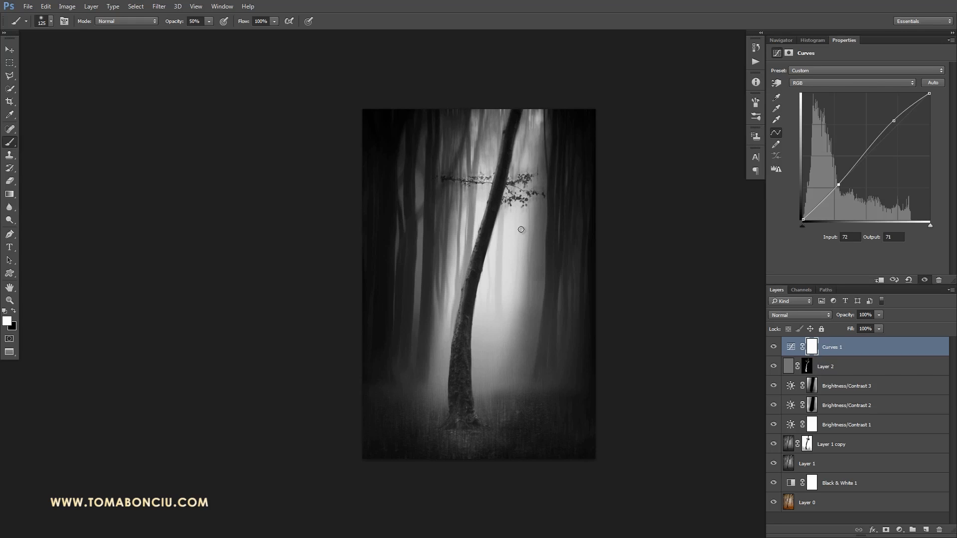
{"action": "mouse_move", "coordinate": [522, 226]}
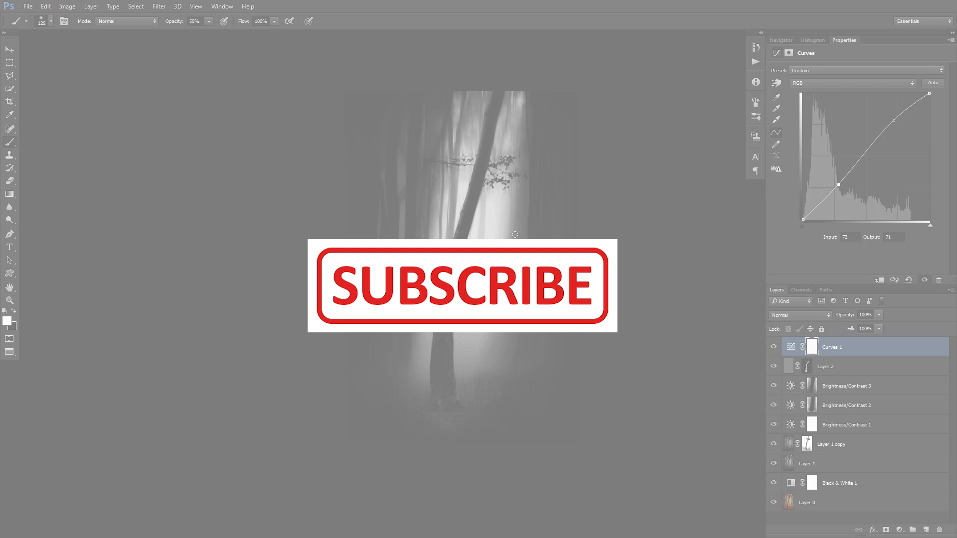
{"action": "mouse_move", "coordinate": [528, 238]}
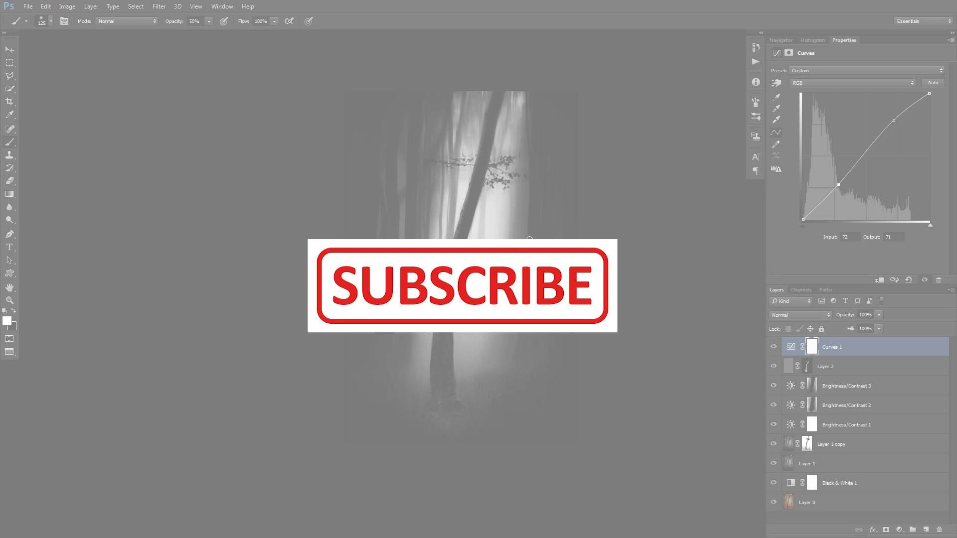